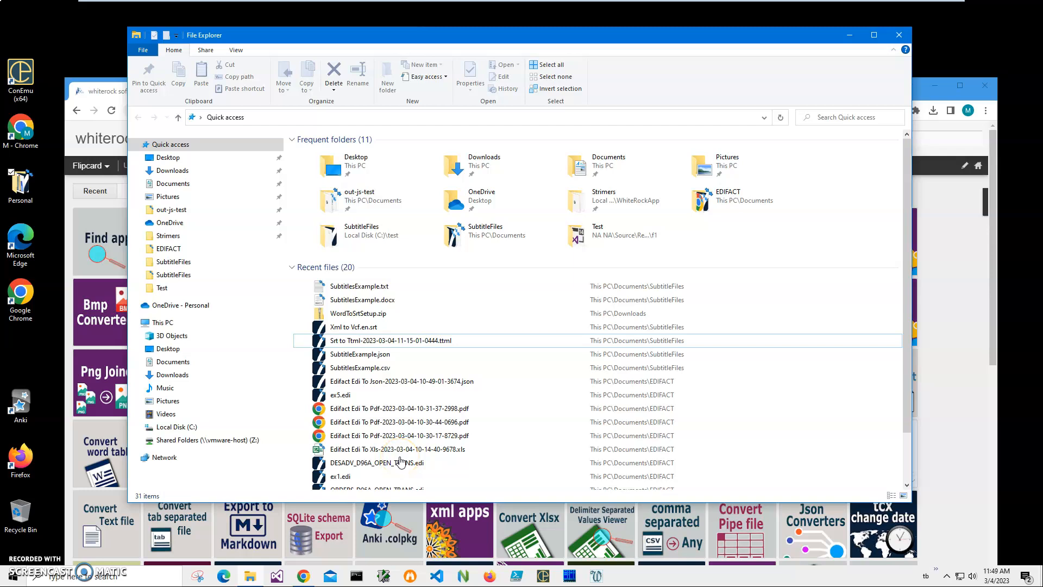
mouse_move(367, 291)
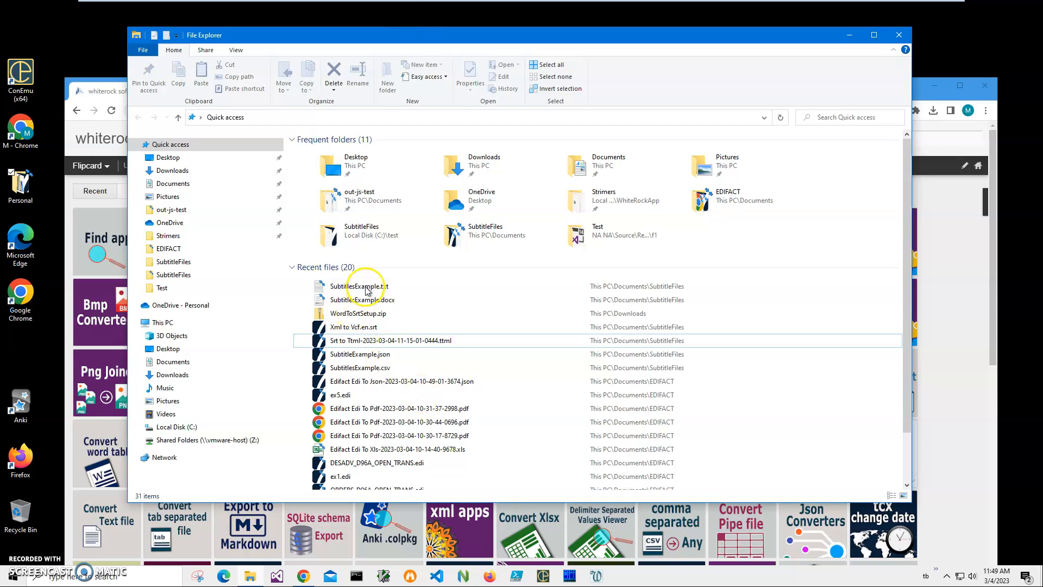
- View SubtitlesExample.txt in Notepad, checking the StartTime,EndTime,Text header and scrolling its entries
right_click(360, 285)
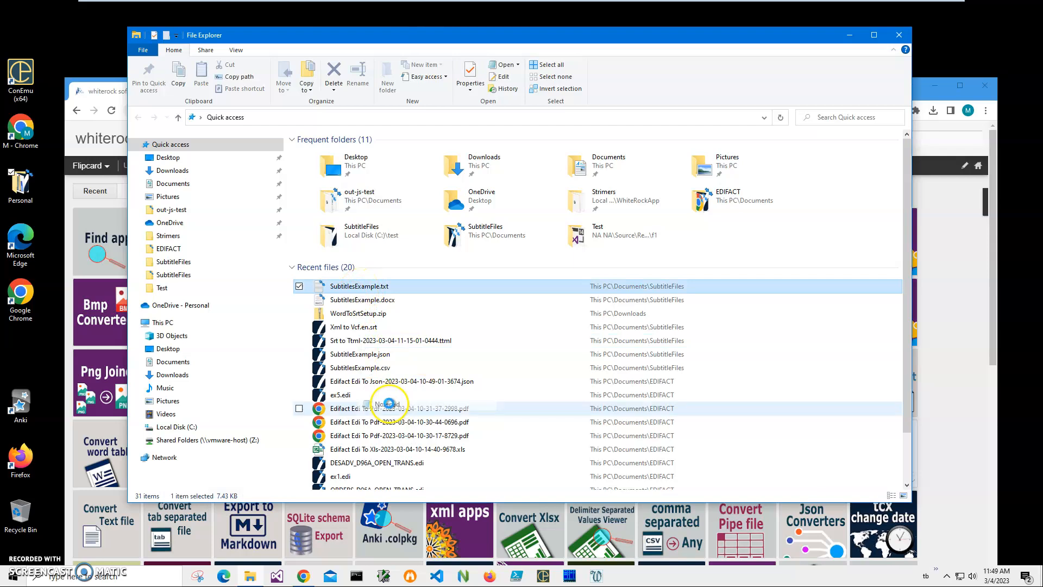
double_click(361, 286)
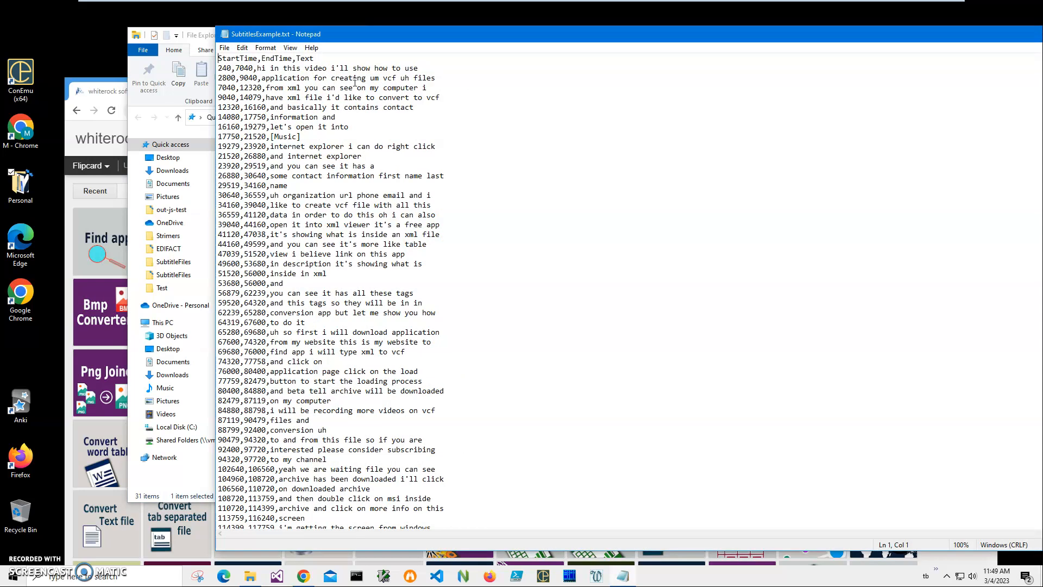
triple_click(265, 59)
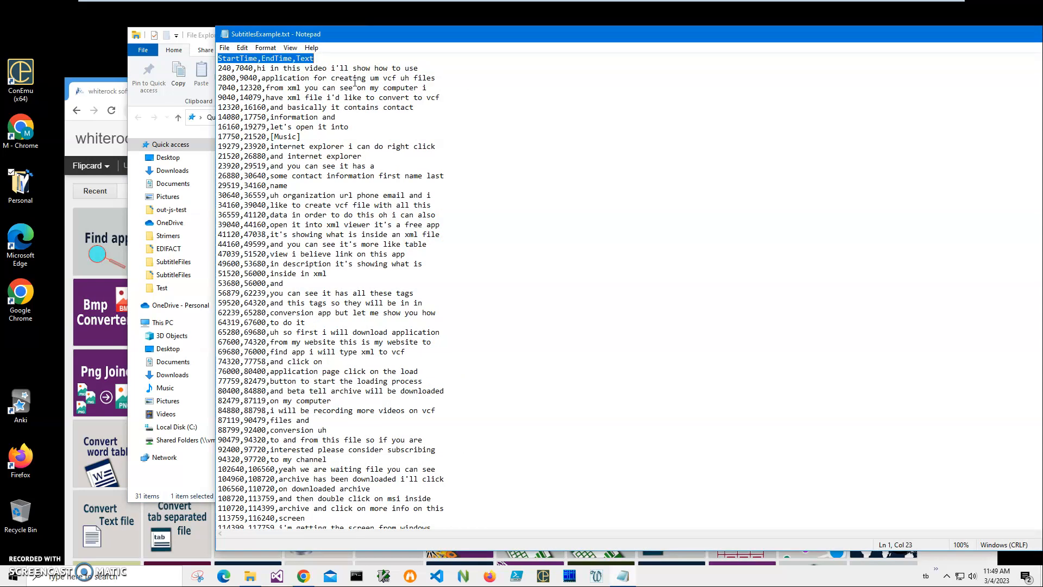
click(315, 58)
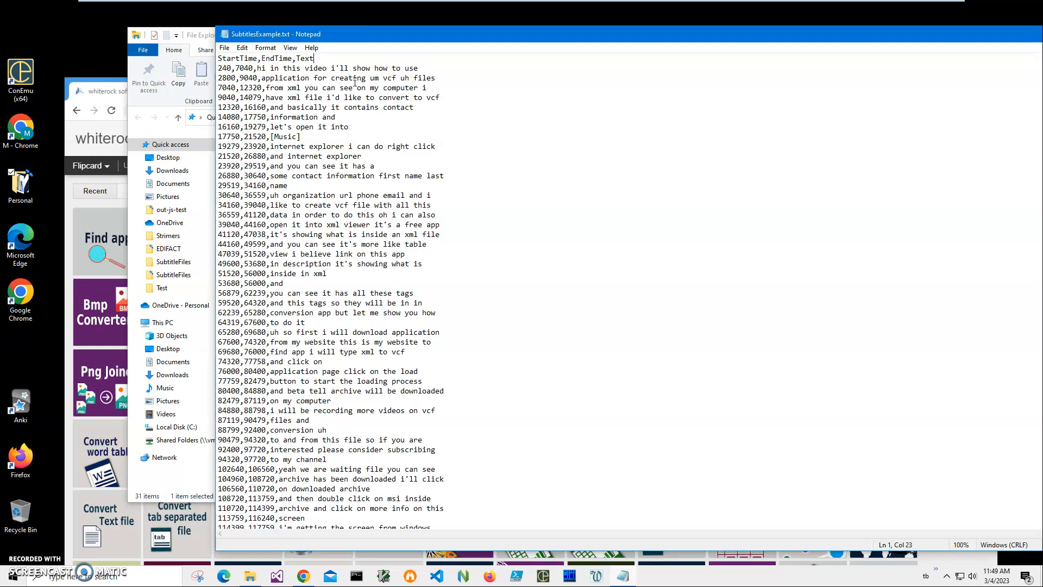
scroll(down, 3)
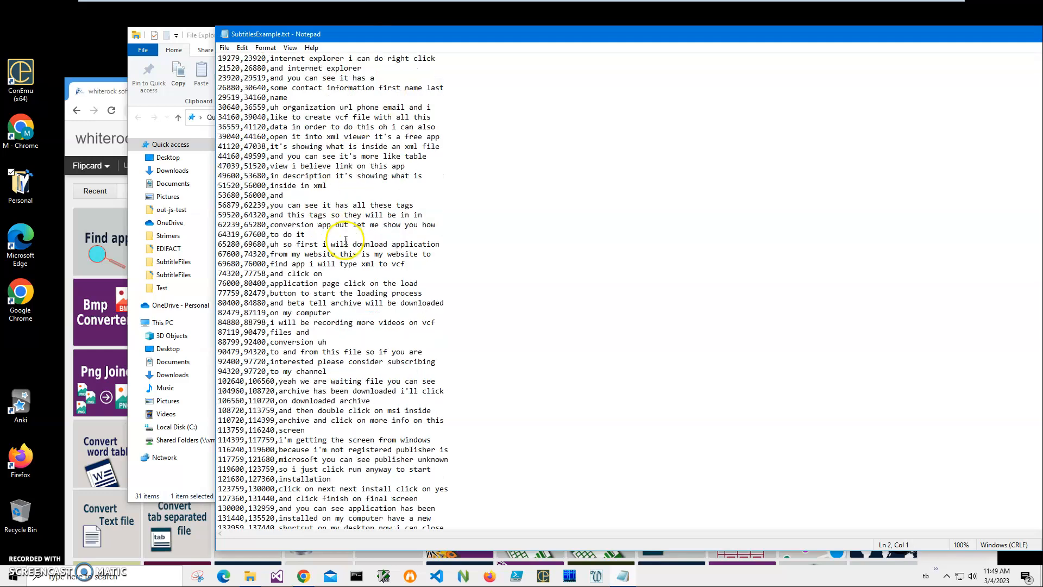
scroll(down, 3)
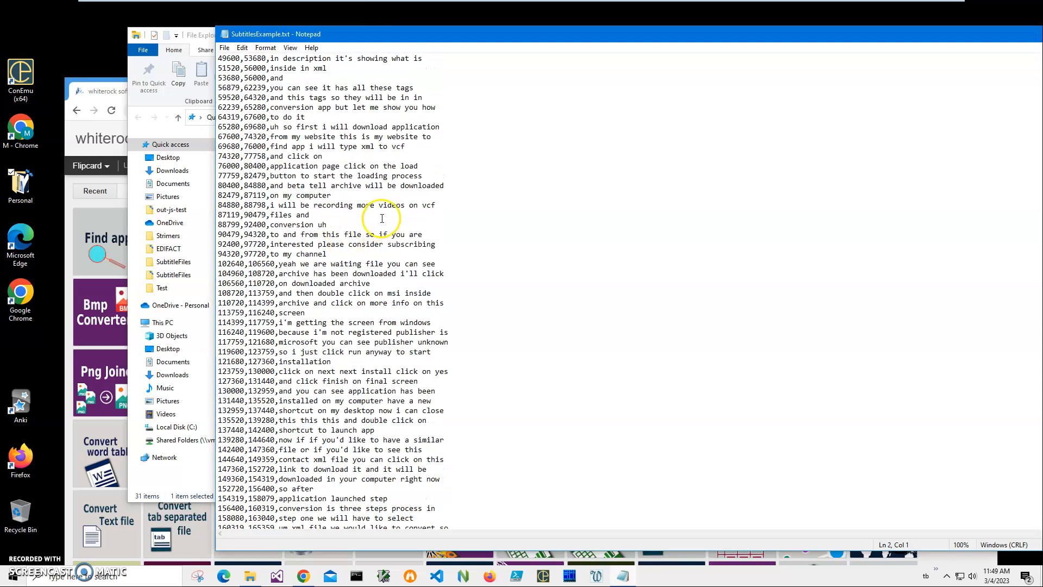
scroll(up, 3)
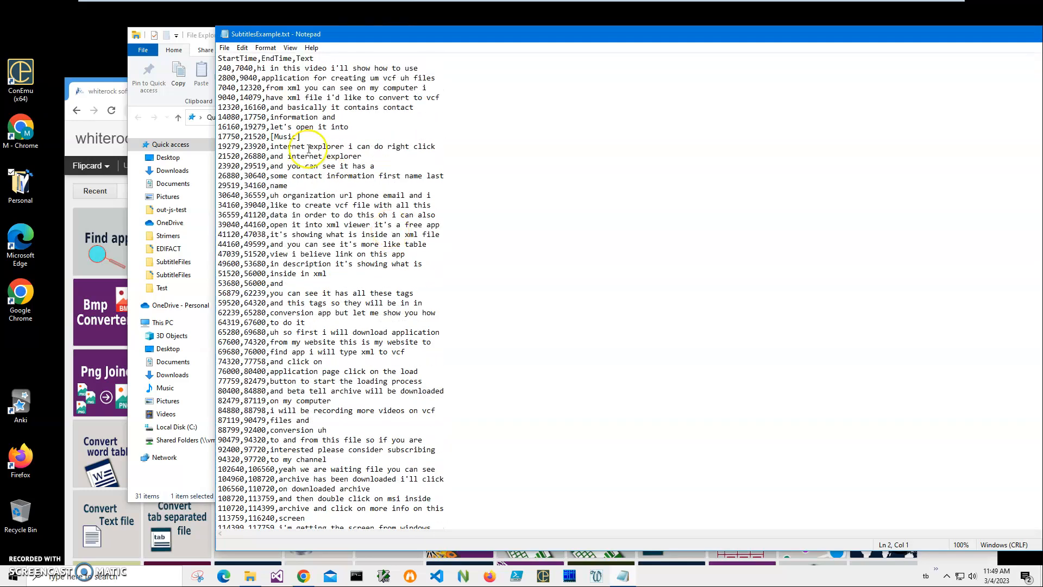
click(310, 78)
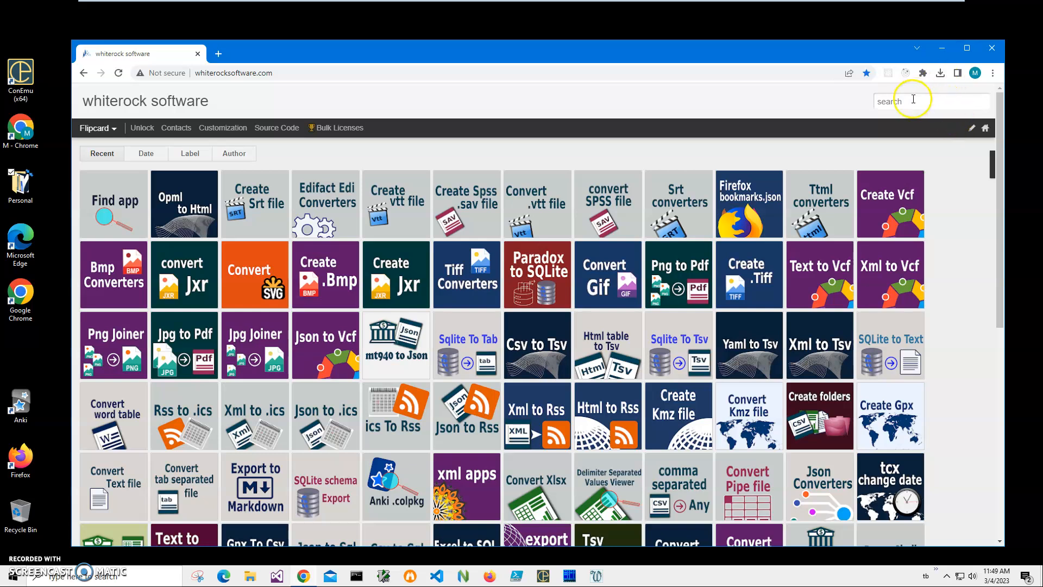
- Search the site for 'srt', reach the '10 ways to create srt file' article and download Text To Srt
text(srt)
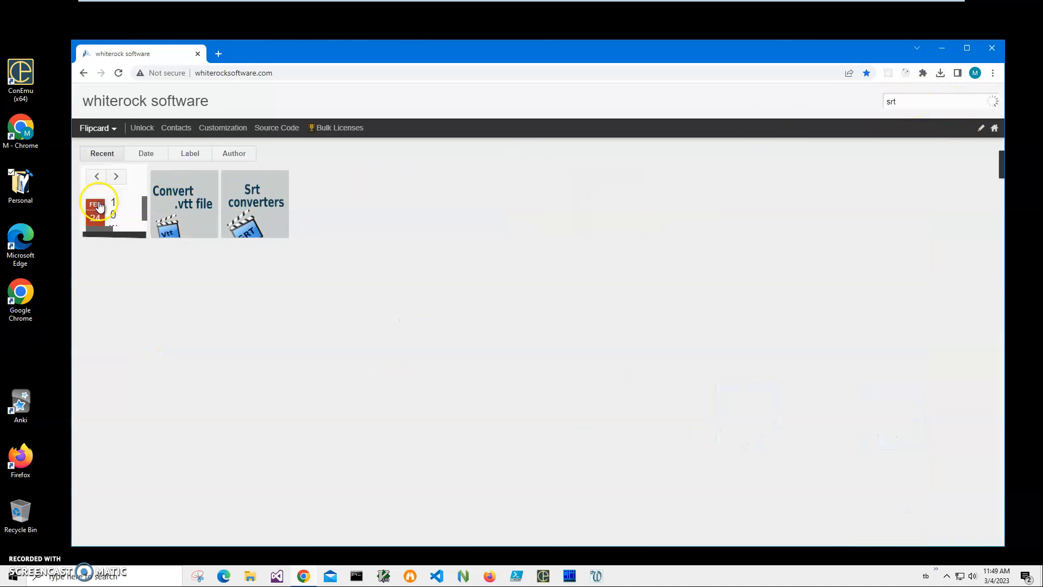
click(113, 204)
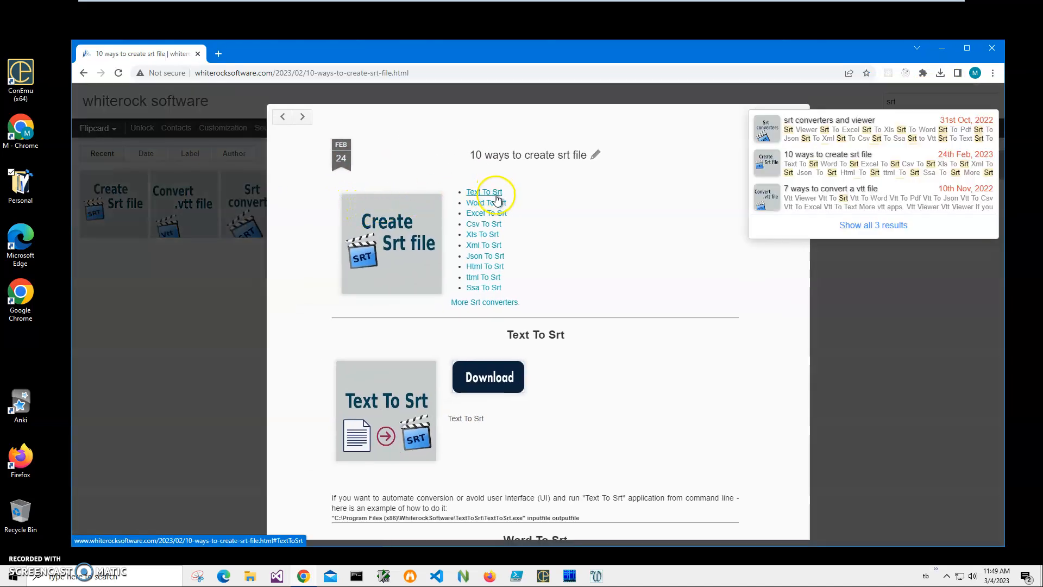
scroll(down, 3)
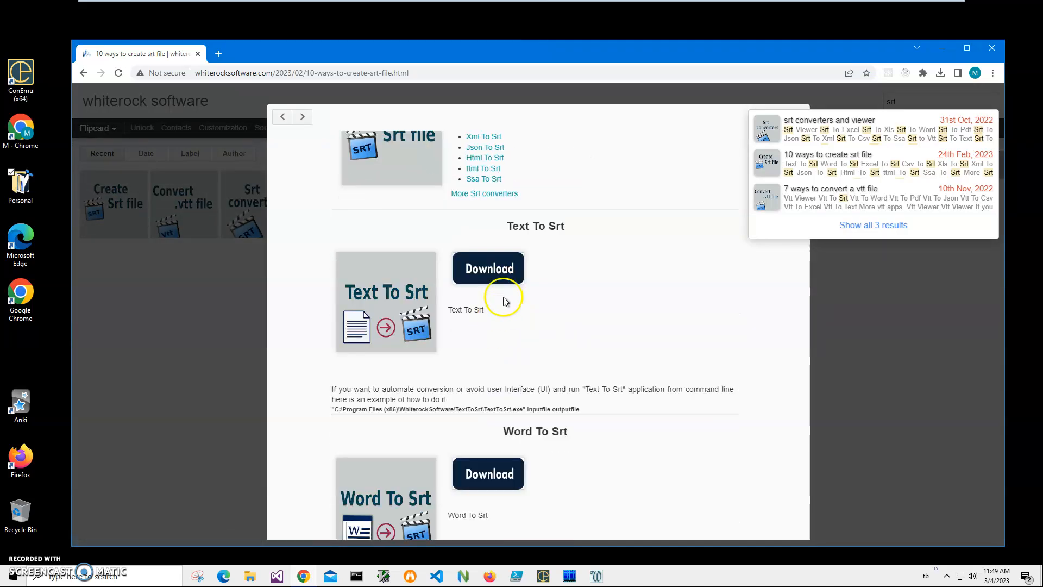
click(488, 268)
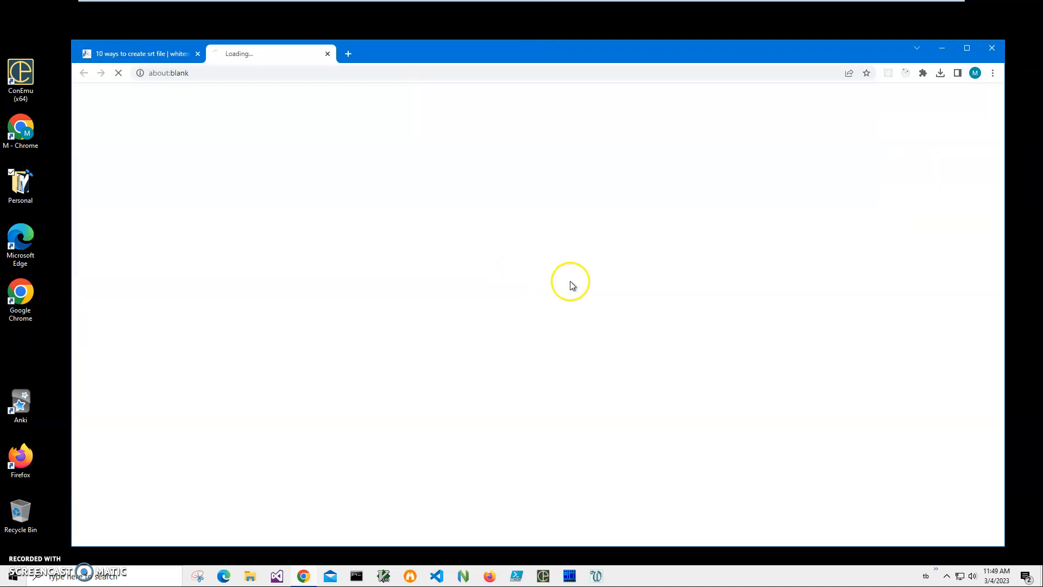
mouse_move(429, 261)
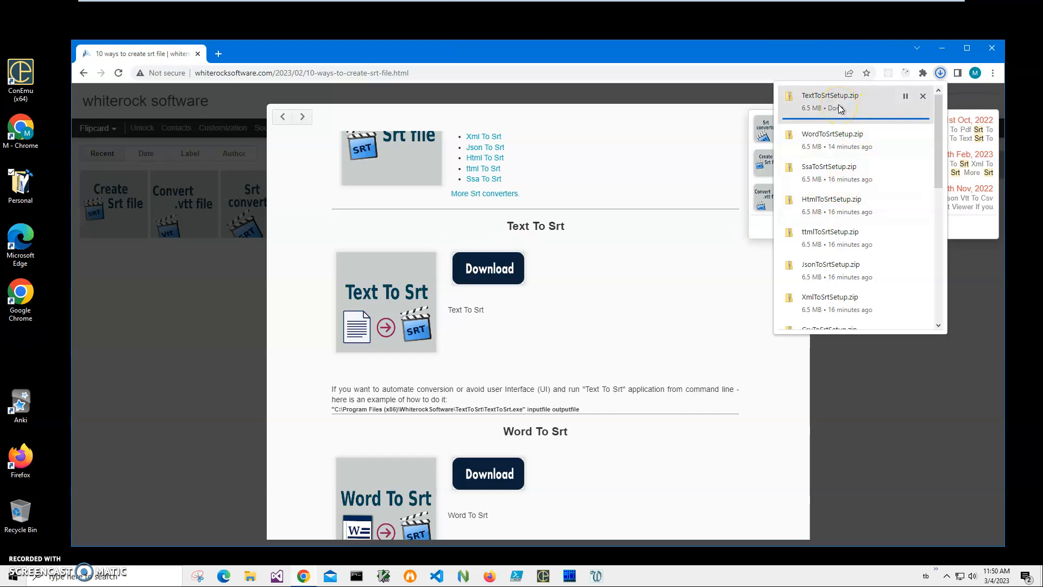
mouse_move(834, 106)
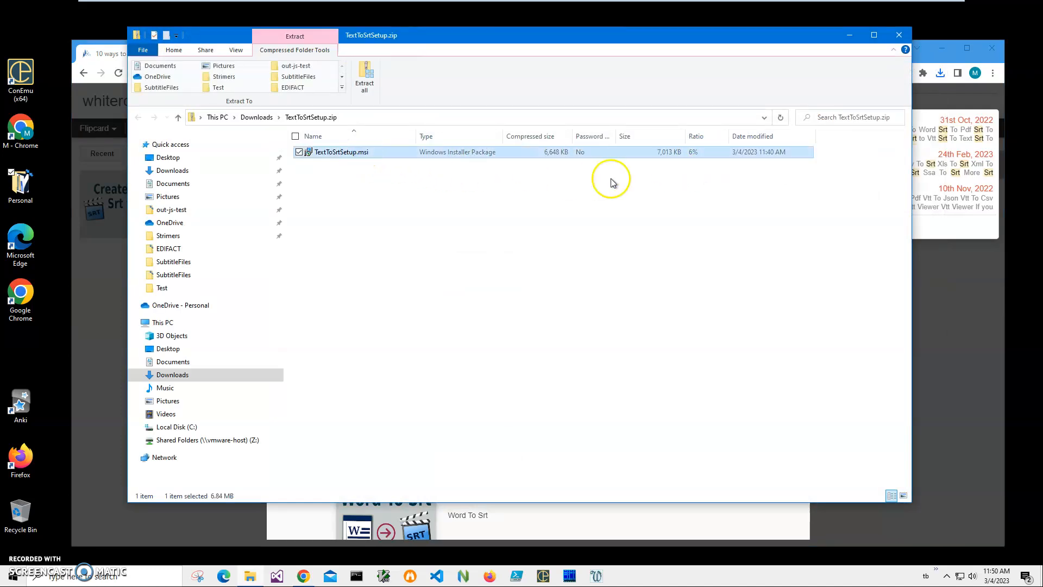
- Run TextToSrtSetup.msi past the SmartScreen warning and complete the wizard with the default folder
double_click(341, 152)
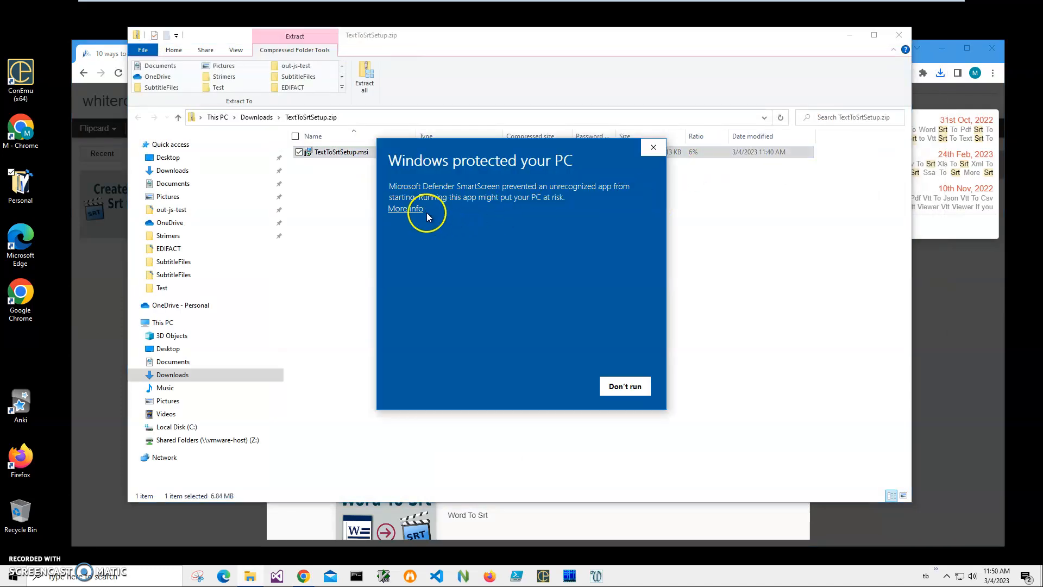
click(404, 209)
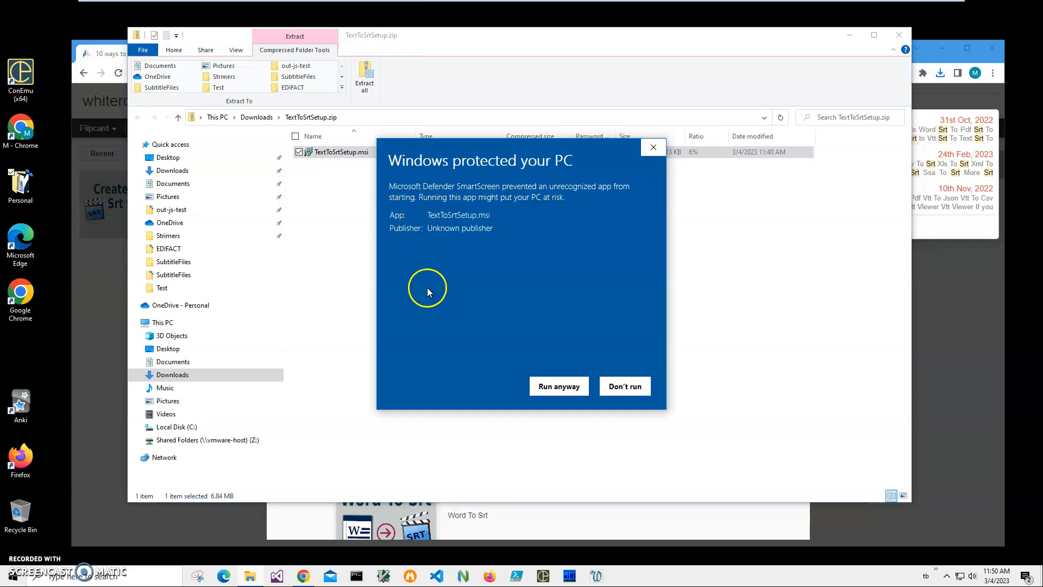
mouse_move(509, 245)
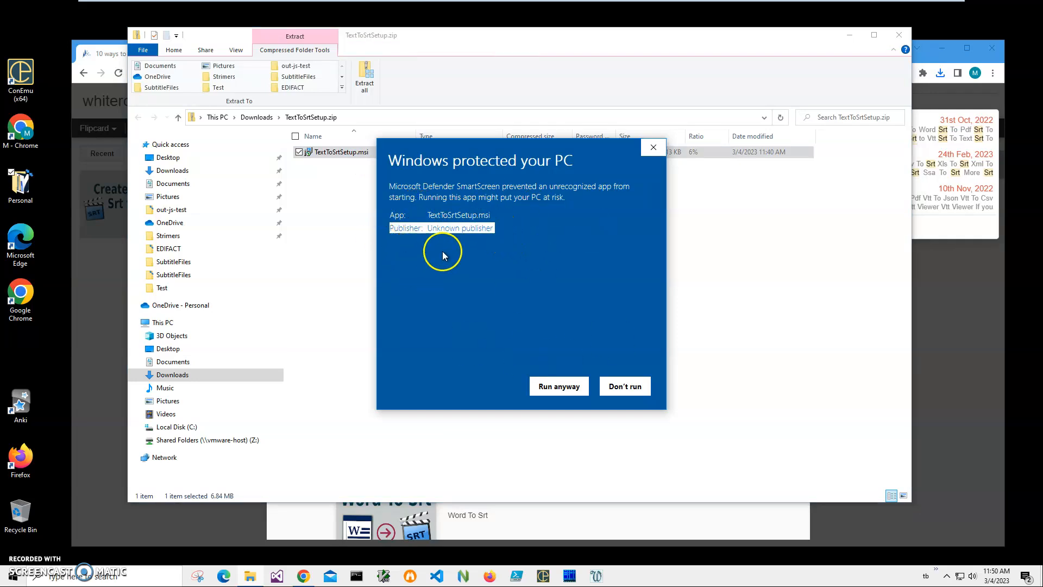
click(558, 385)
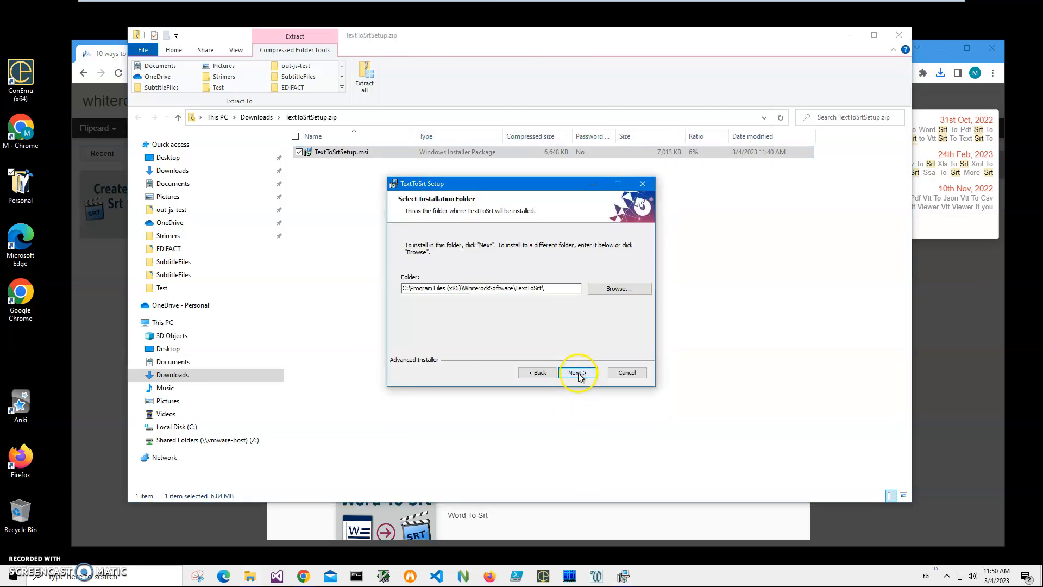
click(576, 372)
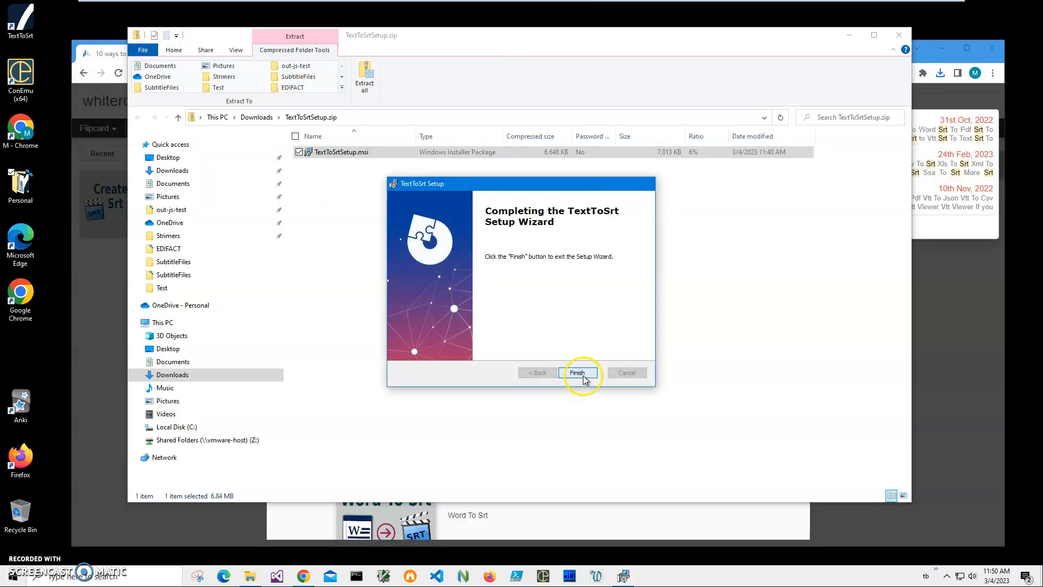
click(577, 372)
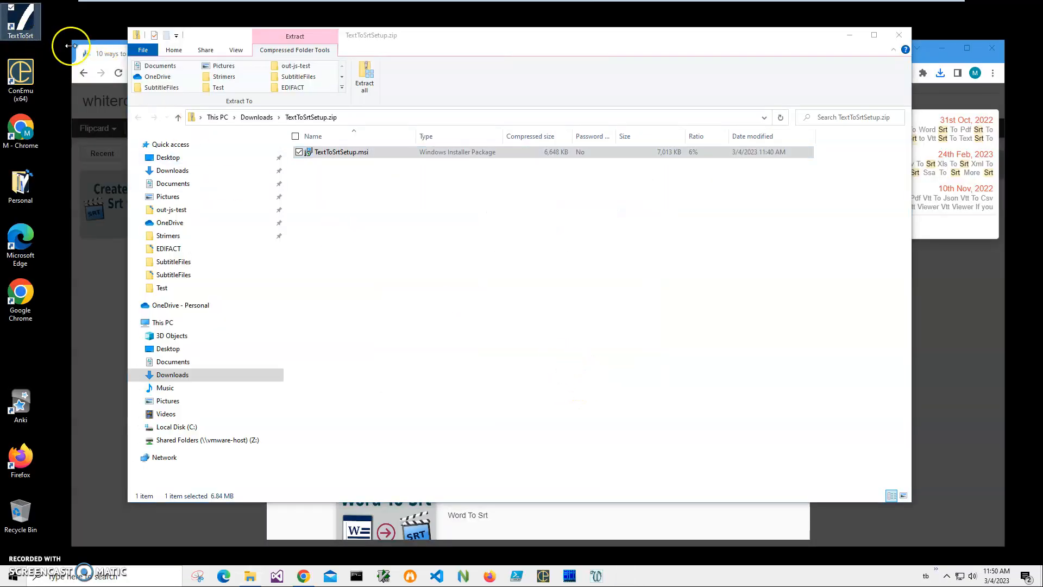
mouse_move(526, 85)
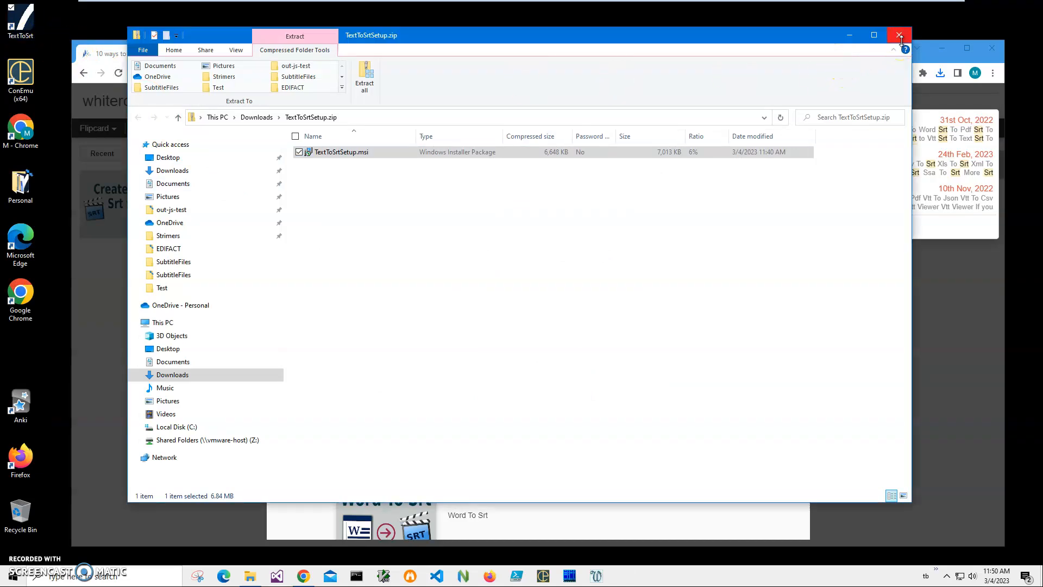
- Close the zip window and launch Text To Srt from its desktop shortcut
click(899, 35)
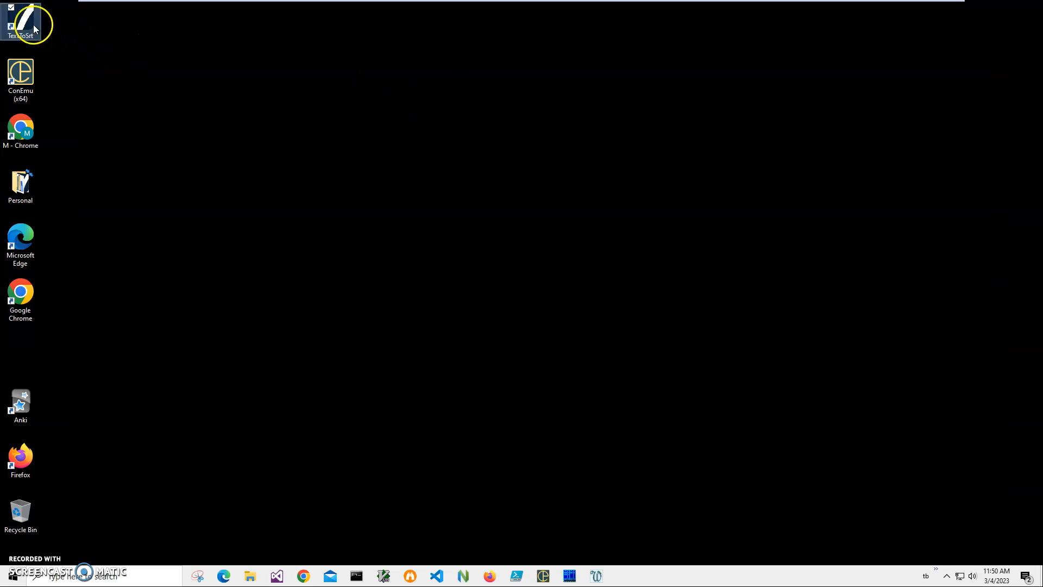
double_click(19, 22)
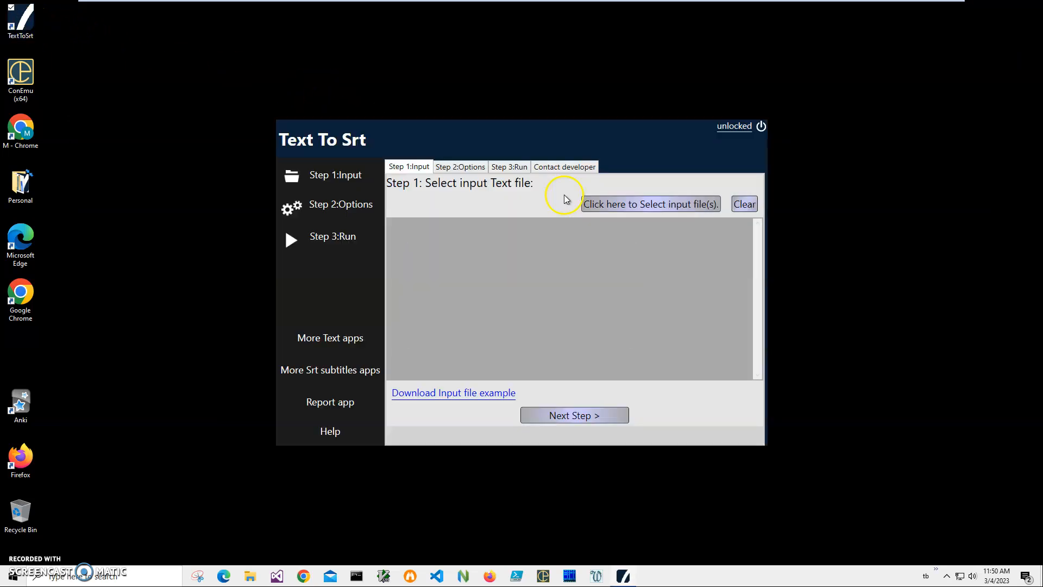
mouse_move(607, 230)
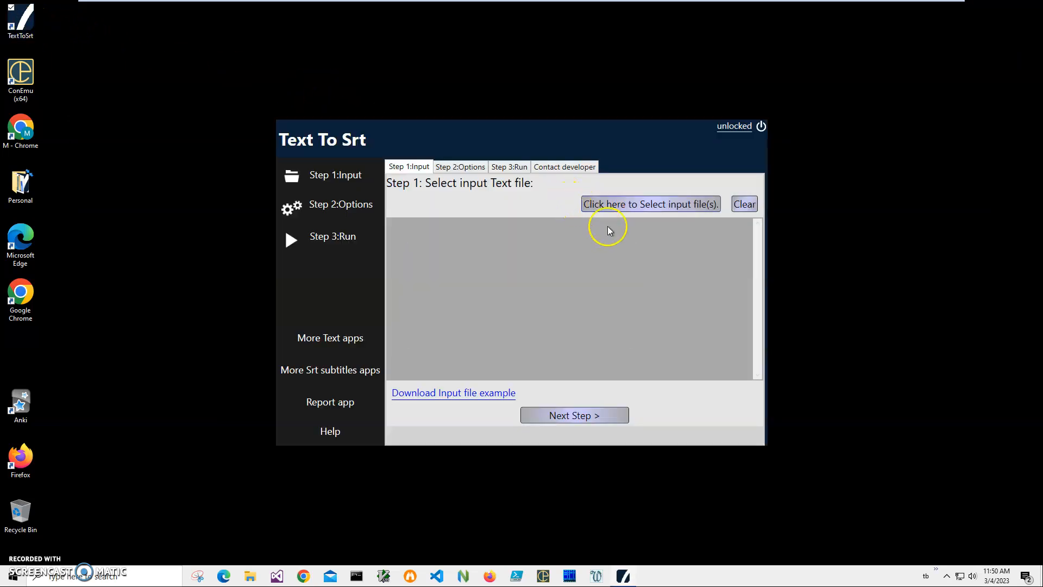
mouse_move(657, 242)
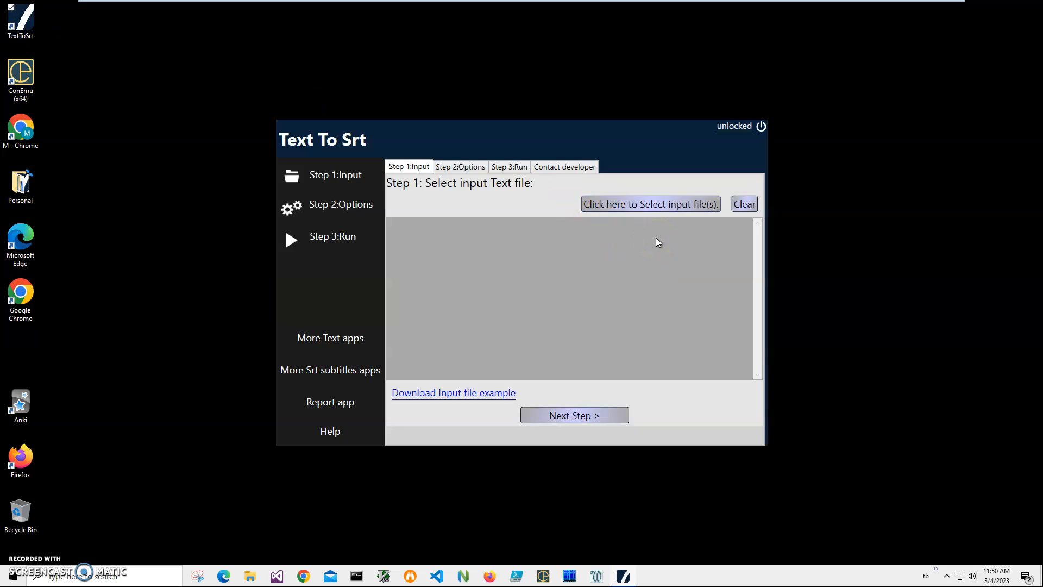
mouse_move(505, 392)
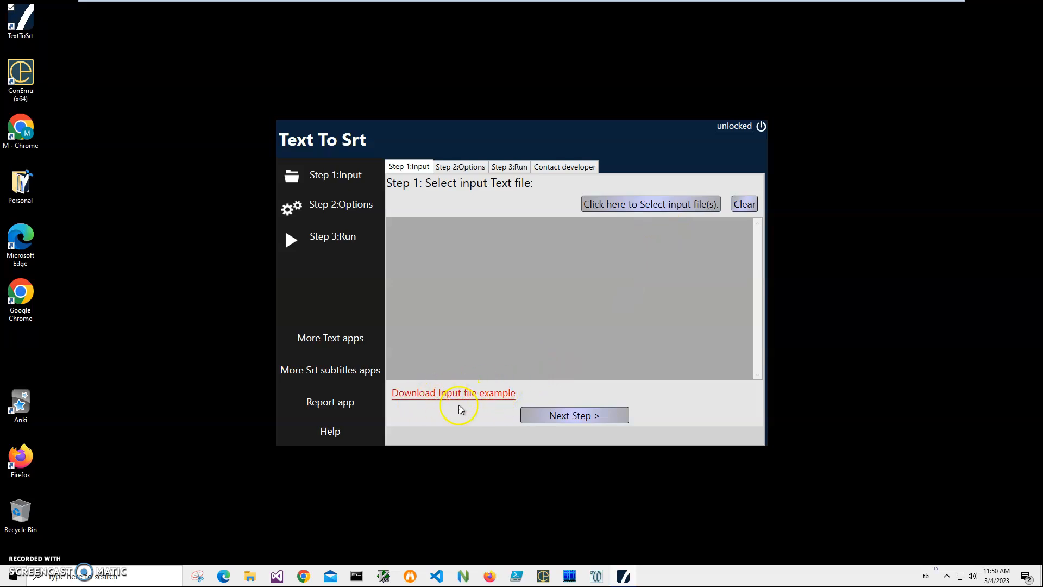
mouse_move(651, 203)
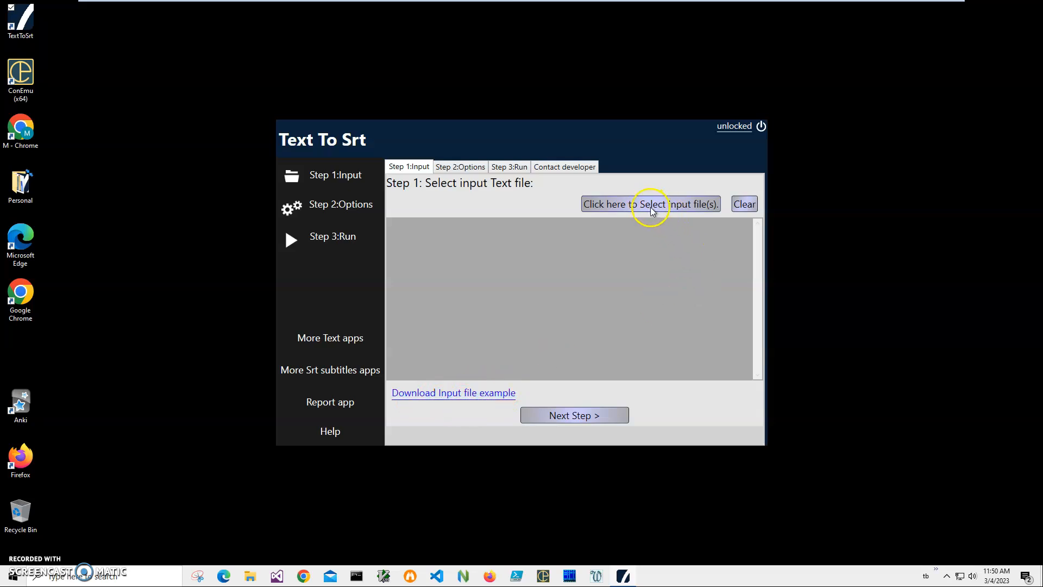
- Browse to SubtitleFiles and load SubtitlesExample.txt as the Step 1 input file
click(649, 203)
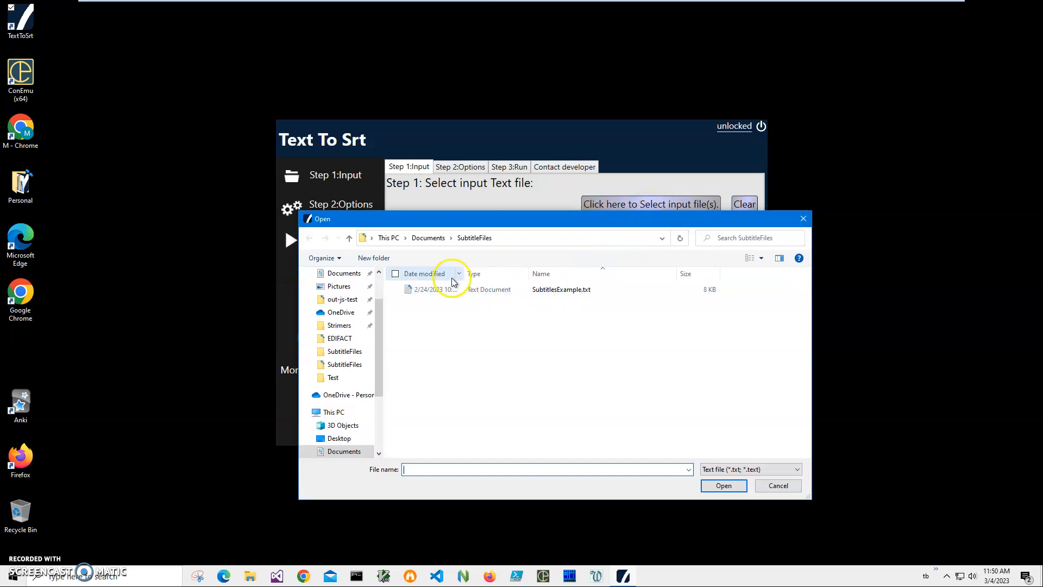
click(560, 289)
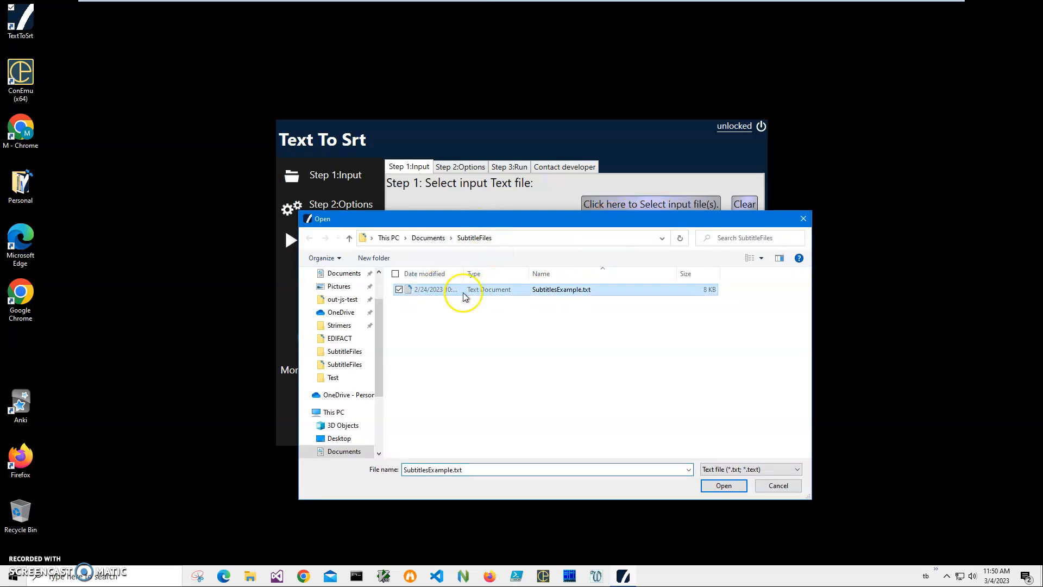
click(724, 485)
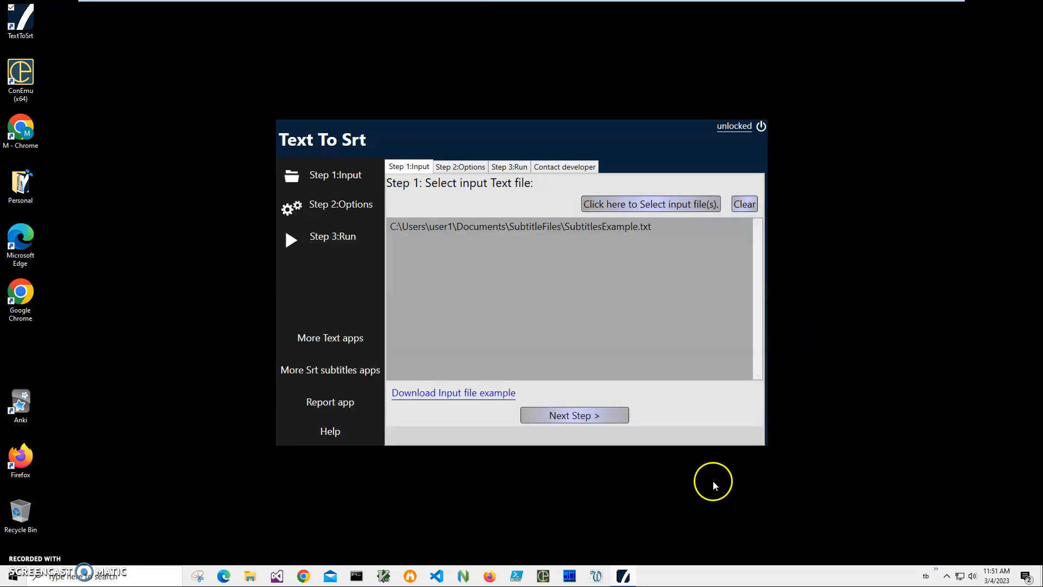
- In Step 2, choose StartTime as the start time column and pick the subtitle text column
click(574, 414)
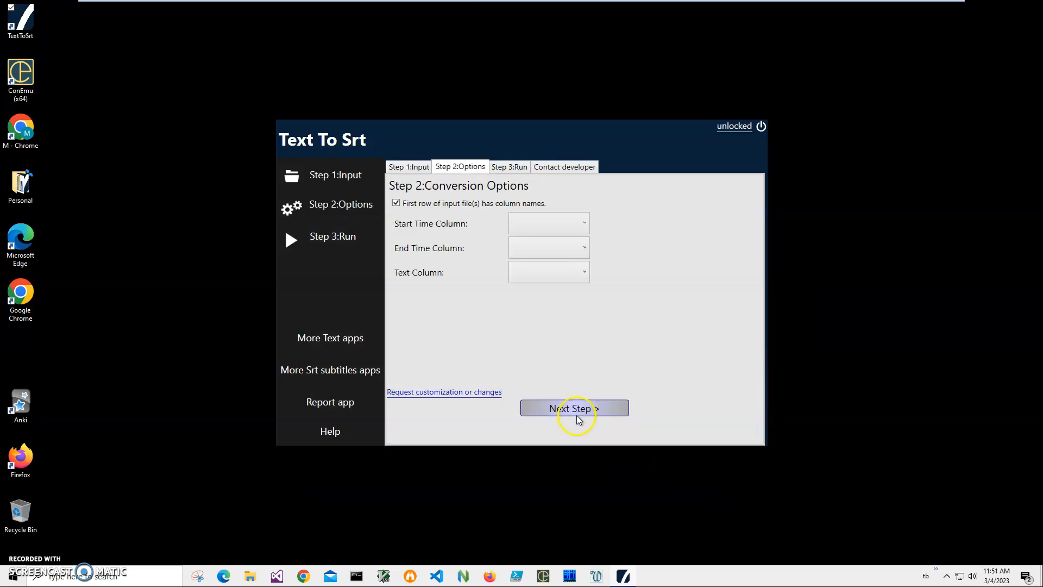
mouse_move(549, 223)
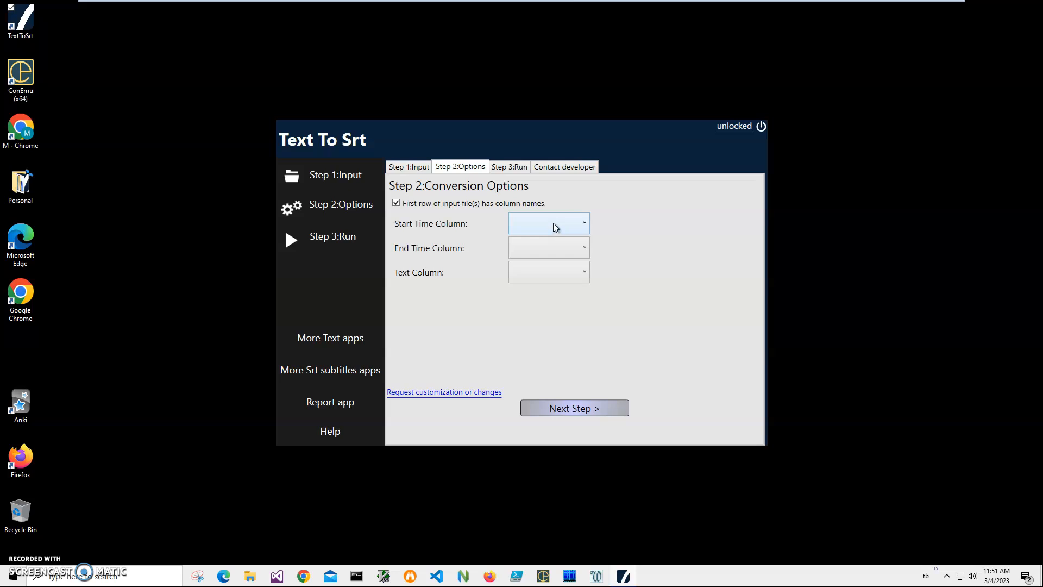
click(548, 223)
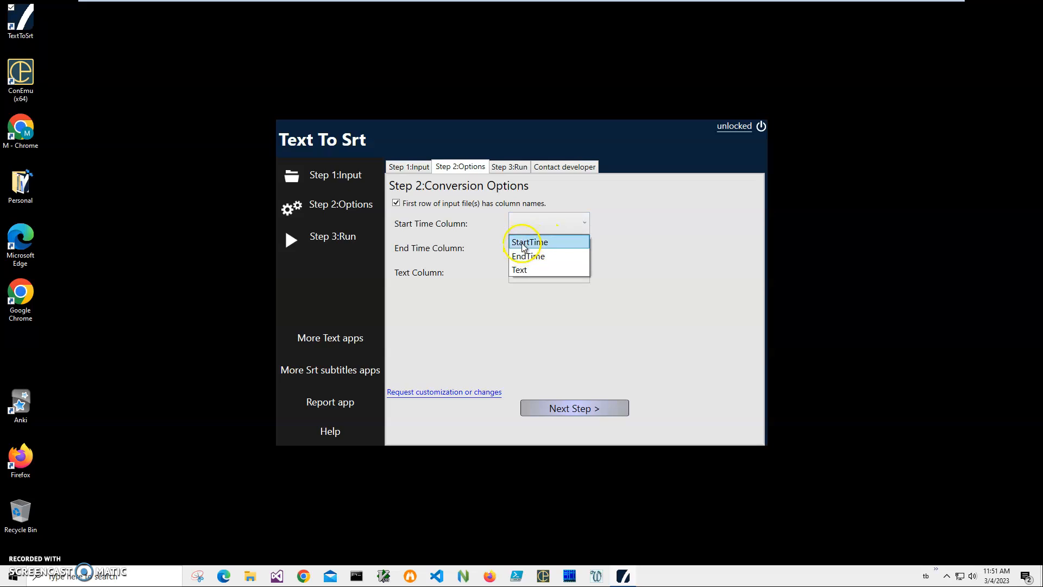
mouse_move(520, 246)
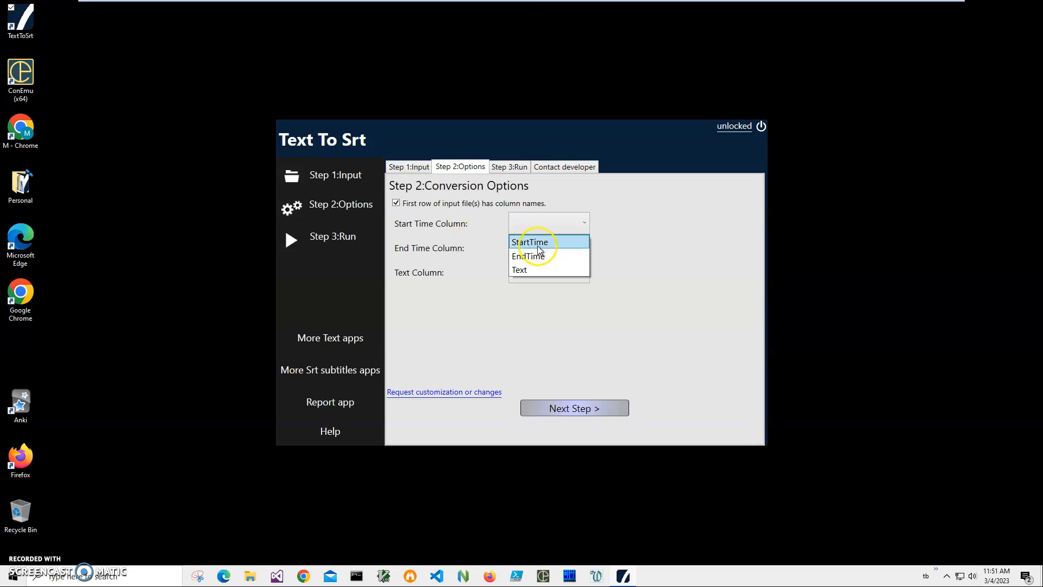
click(530, 241)
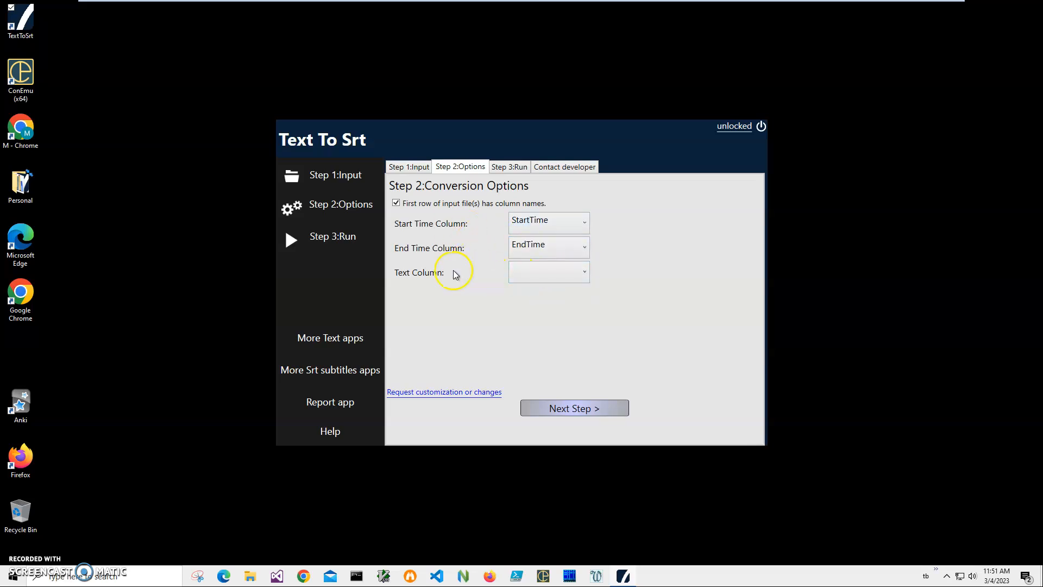
click(548, 271)
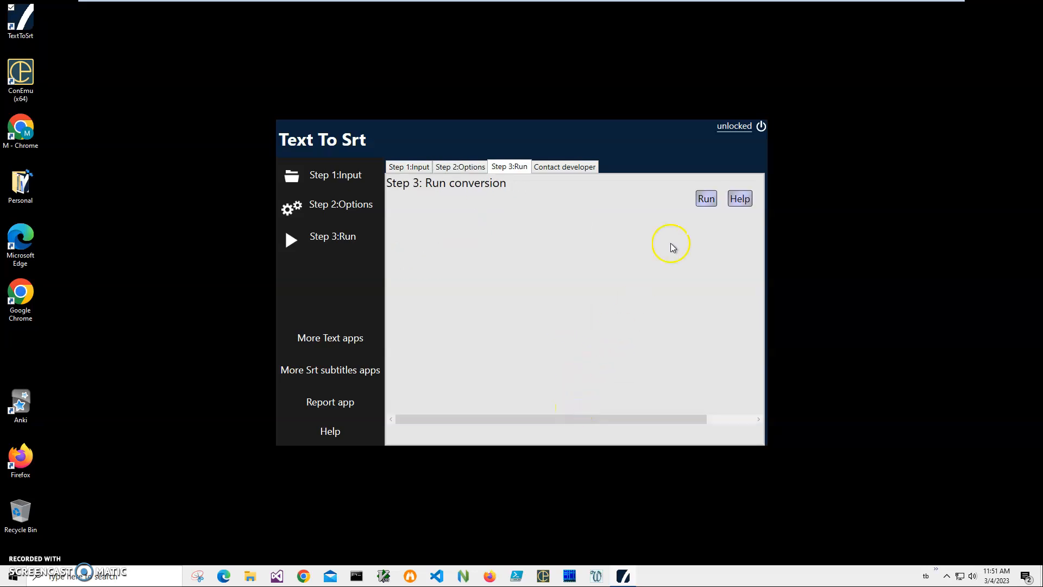
- Run the conversion and save the output as MySrt.srt in SubtitleFiles
click(706, 198)
text(MySrt.srt)
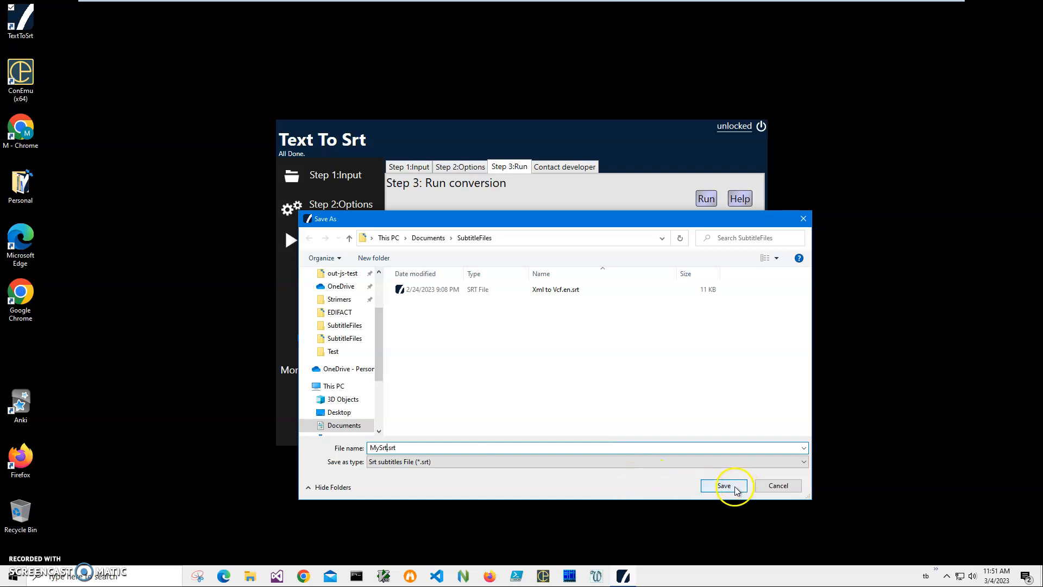
click(723, 484)
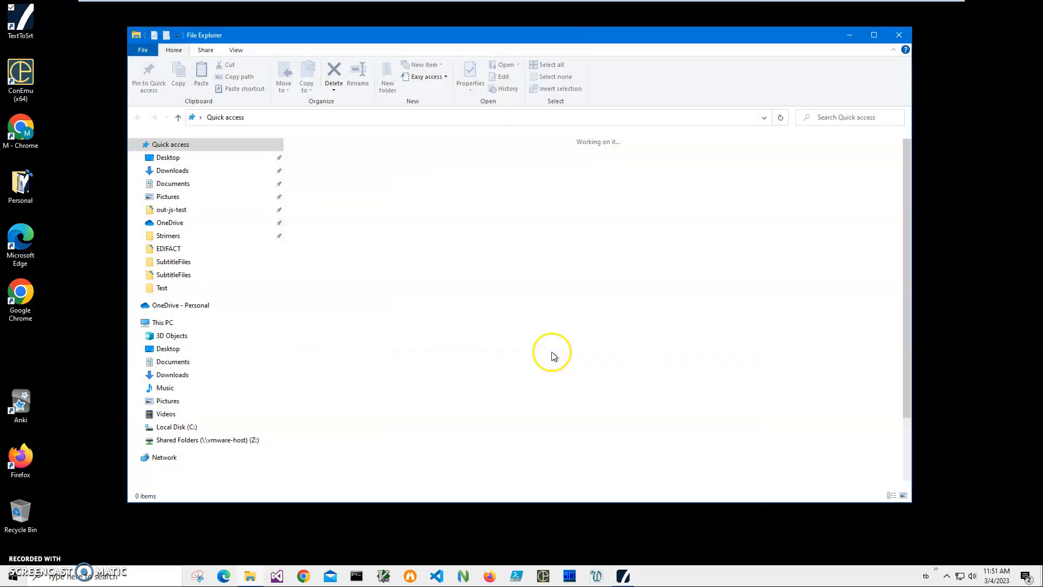
- Open MySrt.srt from Quick access recent files
click(343, 286)
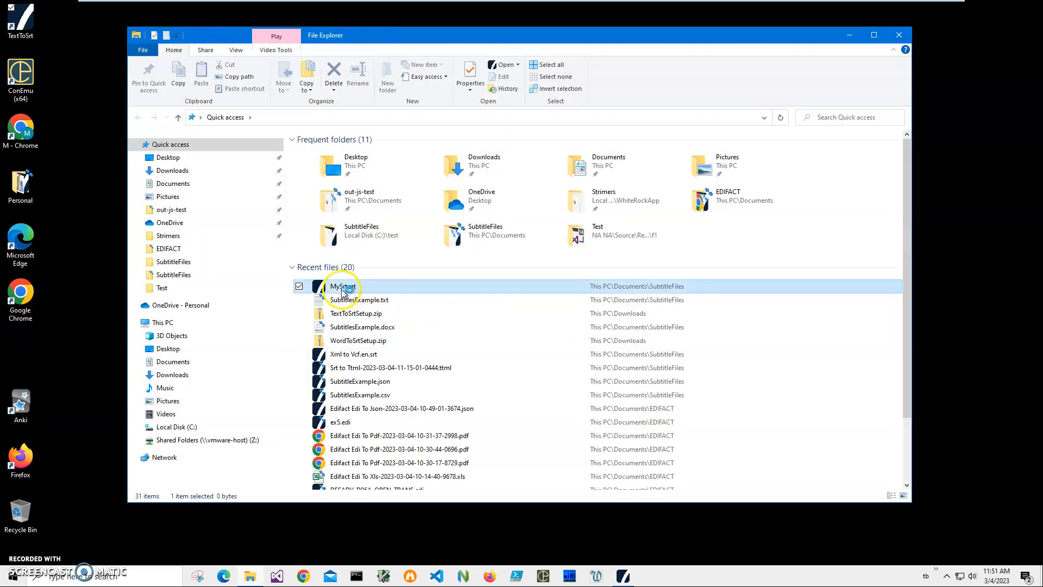
double_click(343, 286)
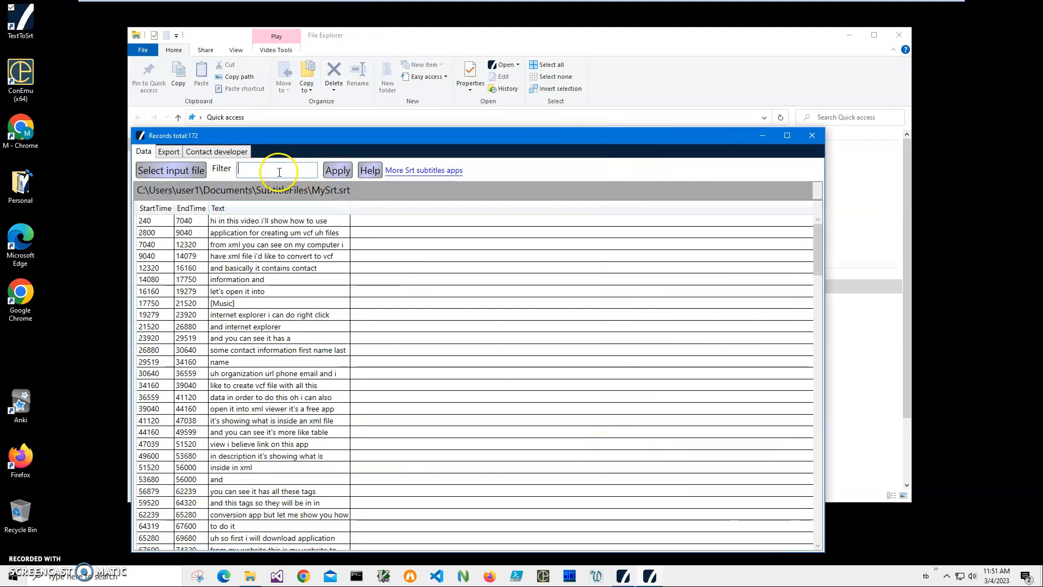
- Glance at the Export options, scroll the Data records of MySrt.srt, then close Srt Viewer
click(168, 151)
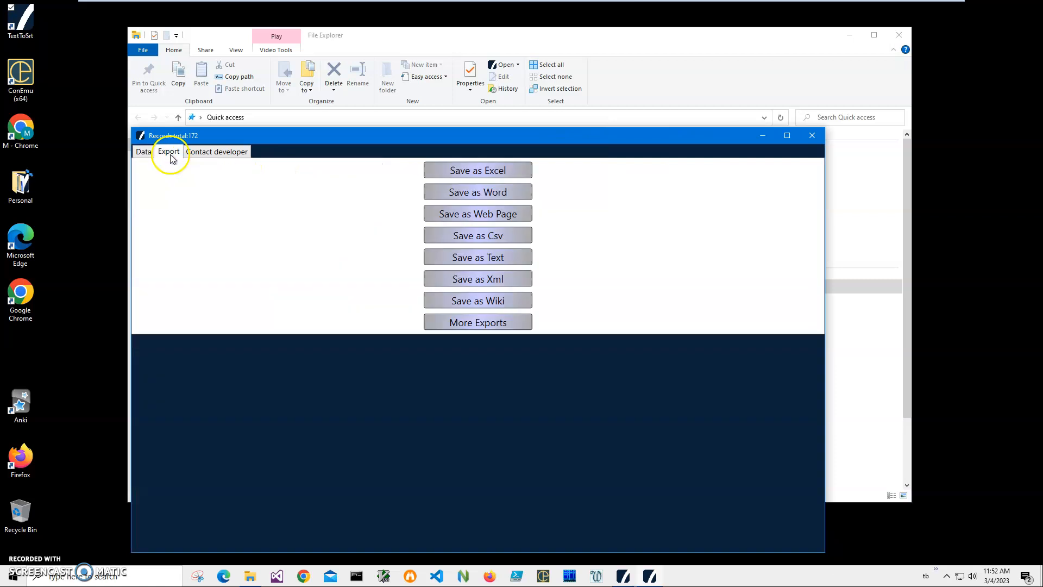
click(143, 151)
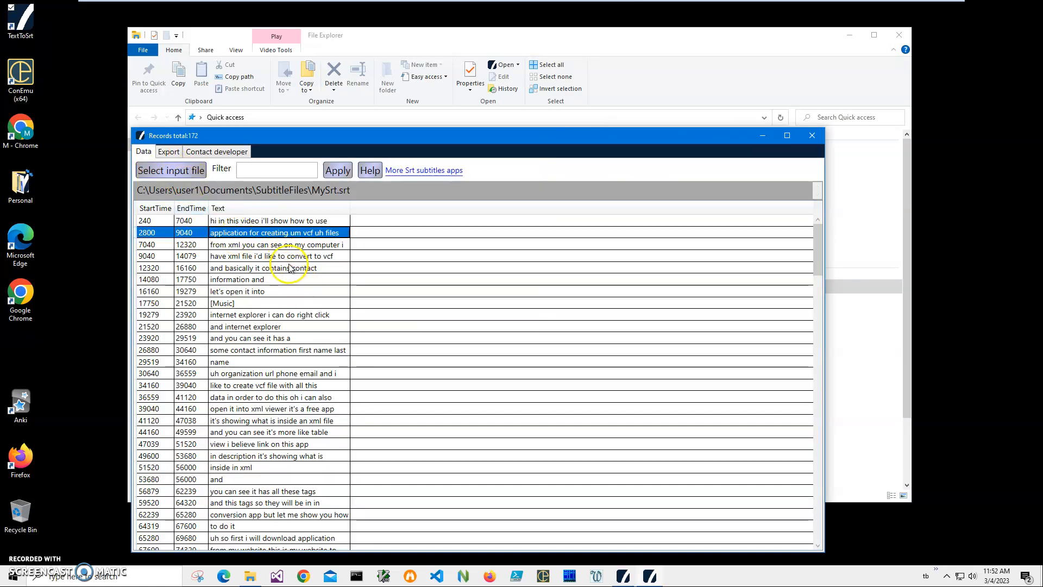
scroll(down, 3)
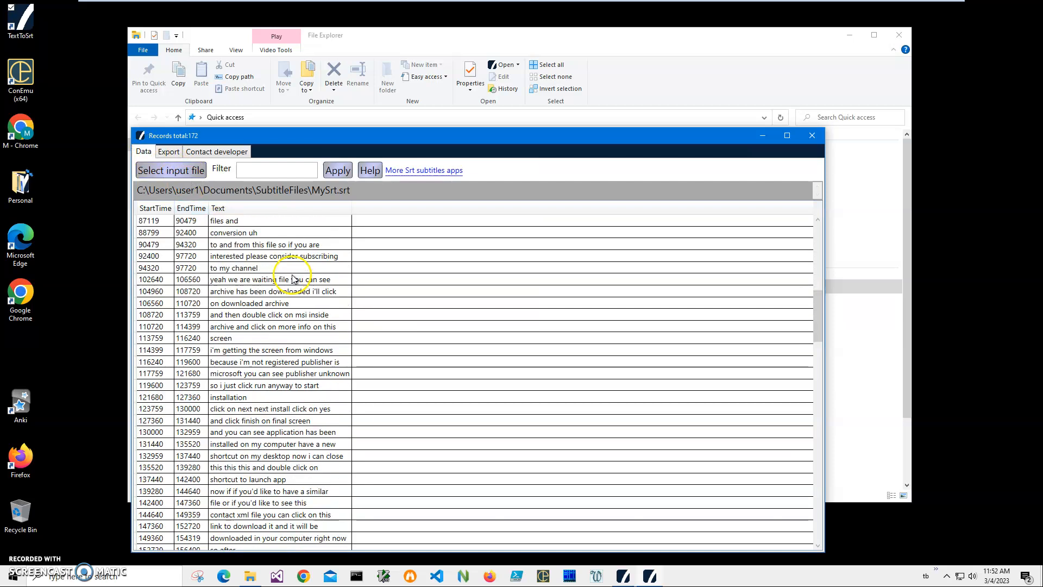
scroll(up, 3)
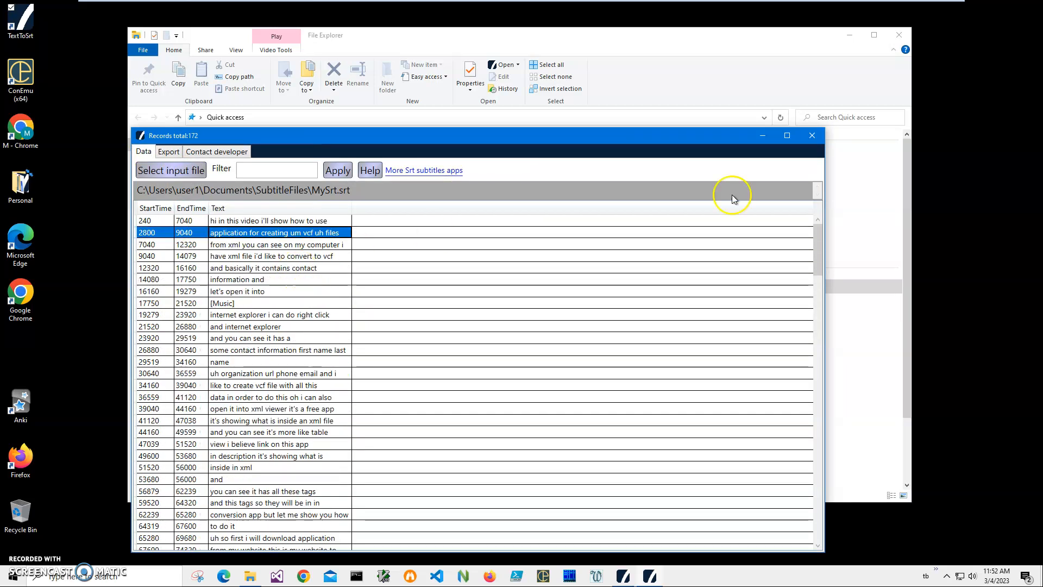
mouse_move(812, 136)
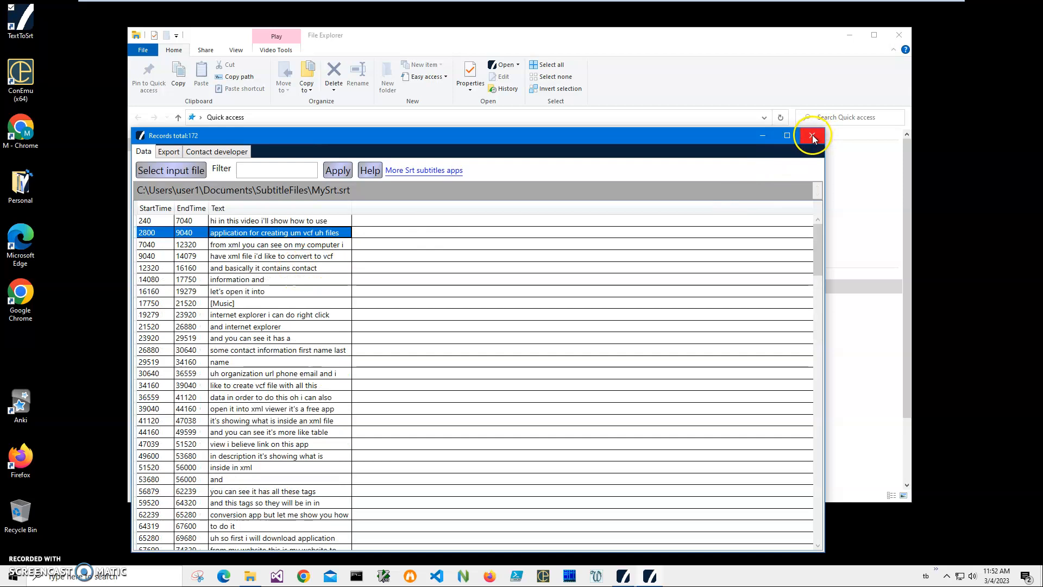
click(812, 136)
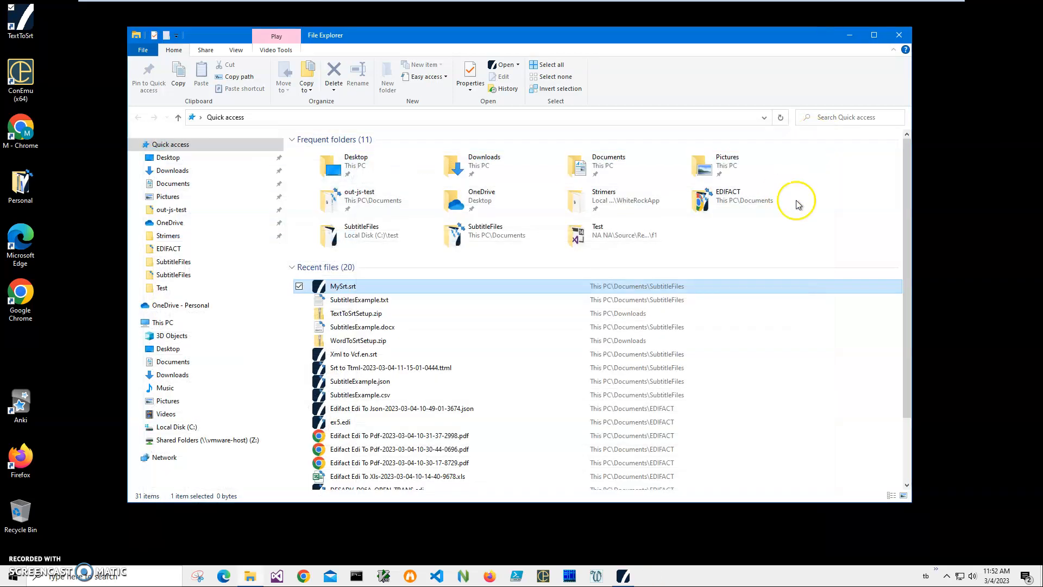
mouse_move(458, 307)
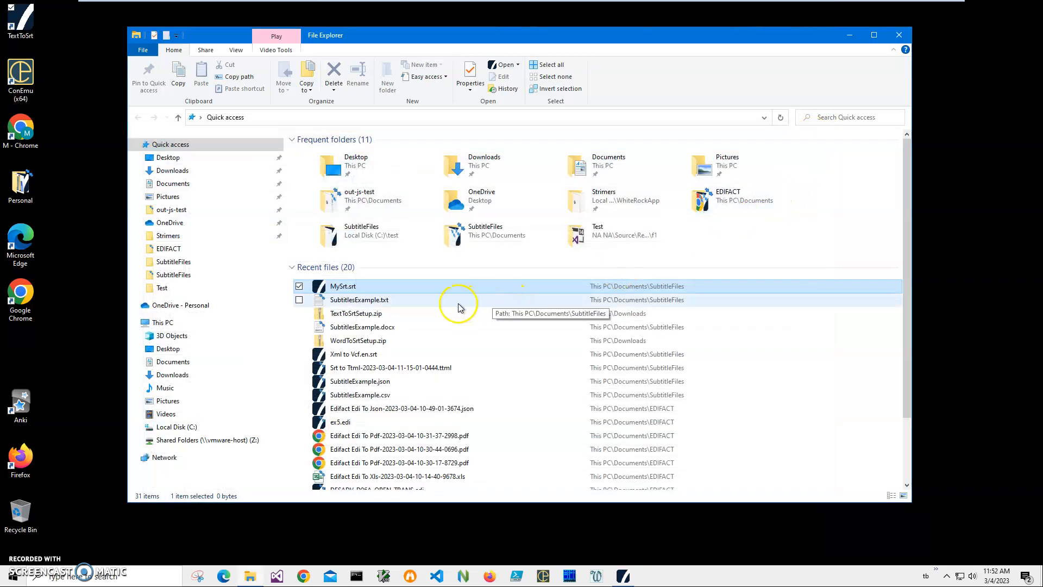
- Use Edit with Notepad++ on MySrt.srt to see its raw numbered timestamp blocks
right_click(342, 286)
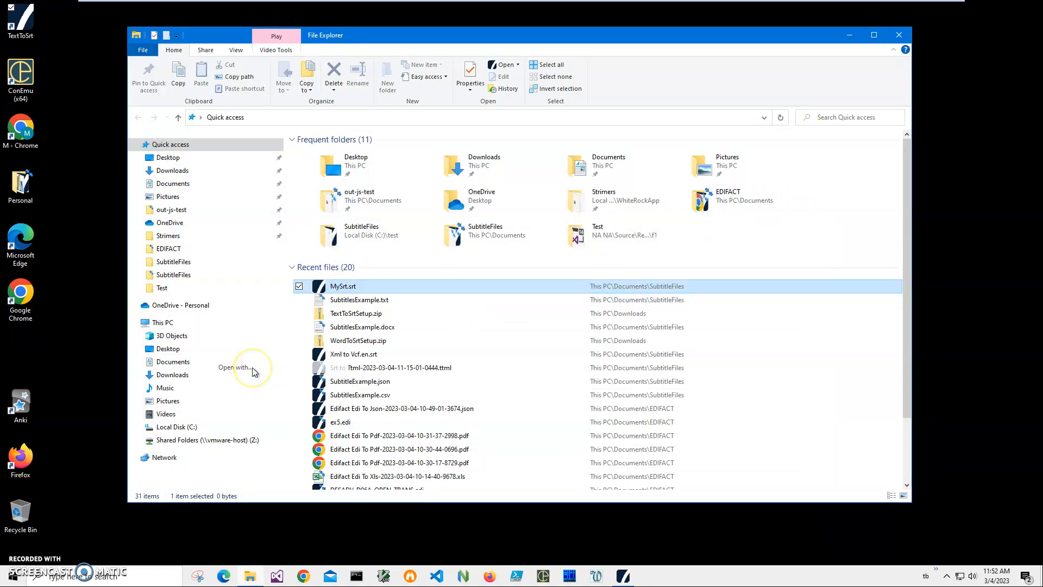
mouse_move(344, 286)
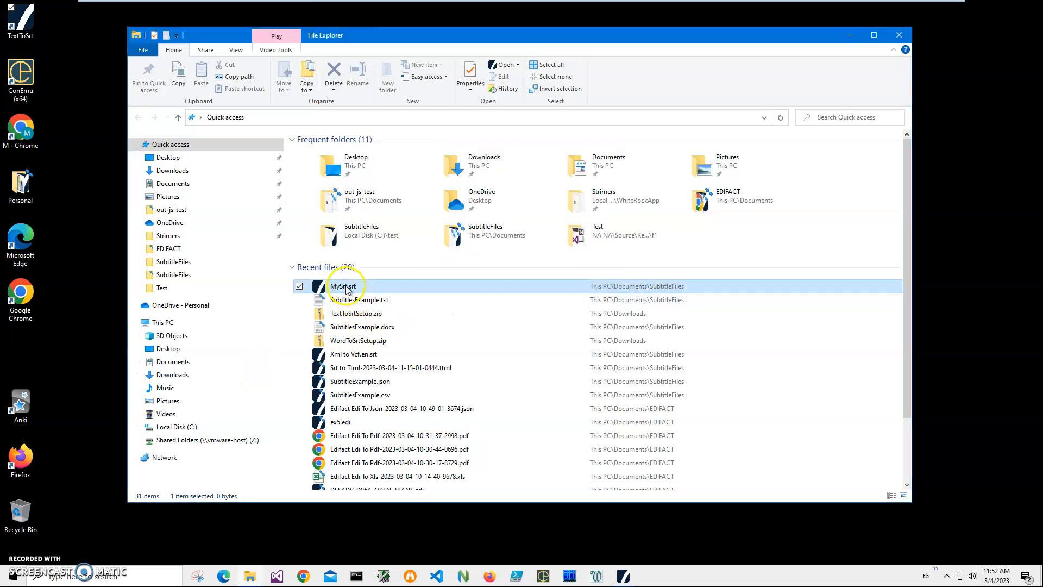
right_click(342, 286)
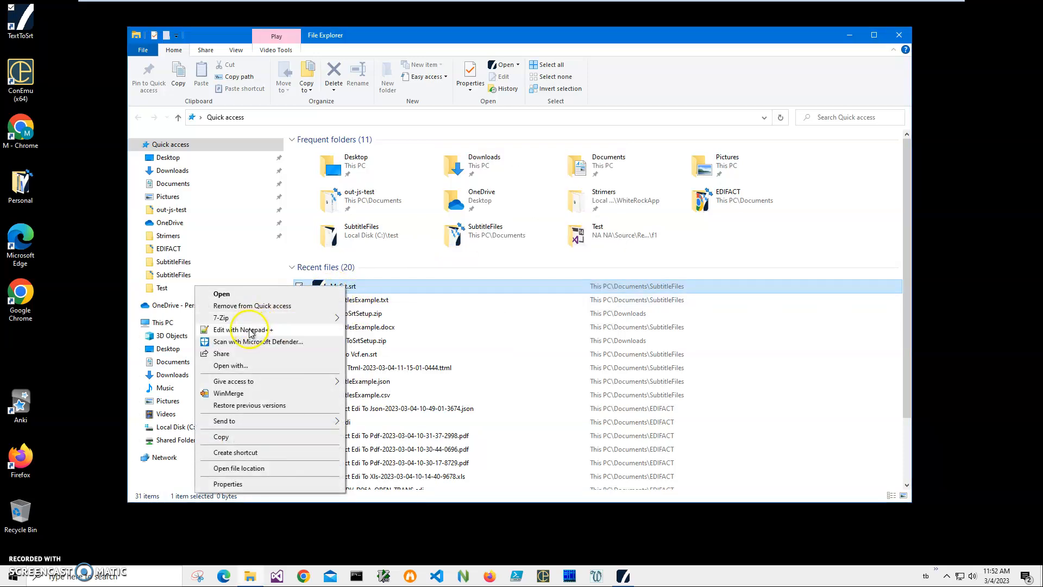
click(242, 330)
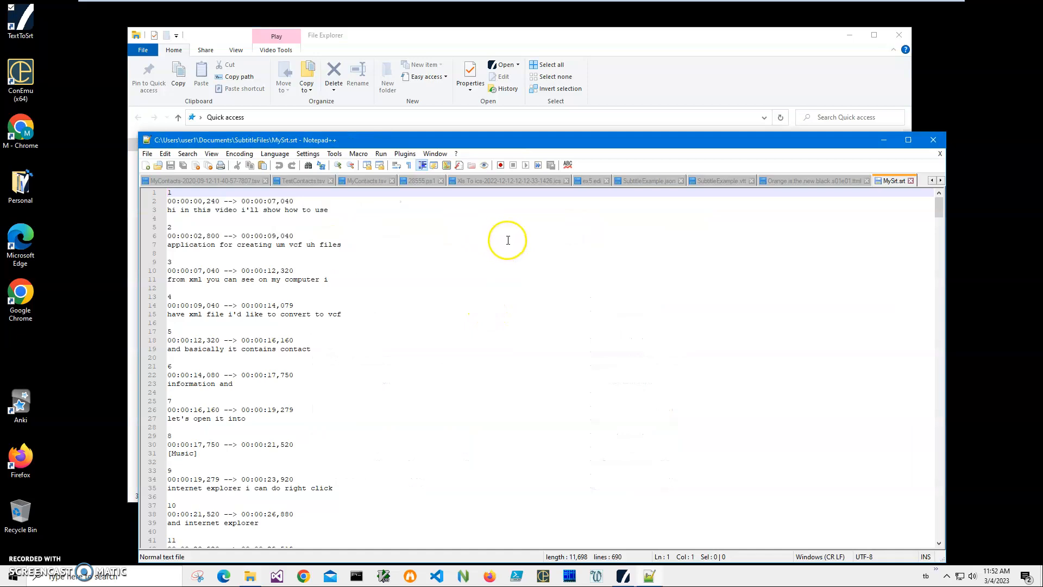
mouse_move(471, 287)
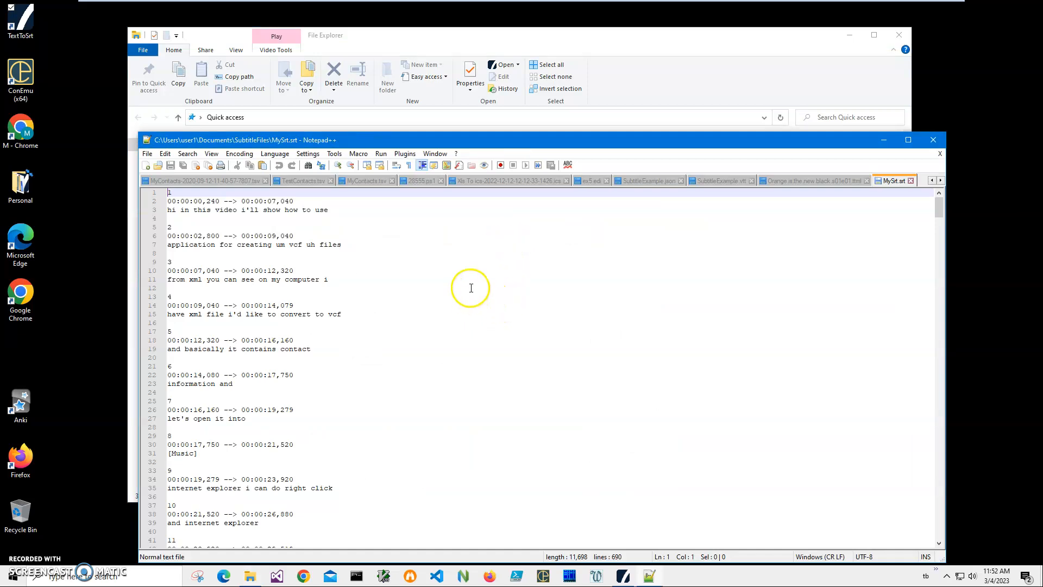
mouse_move(366, 363)
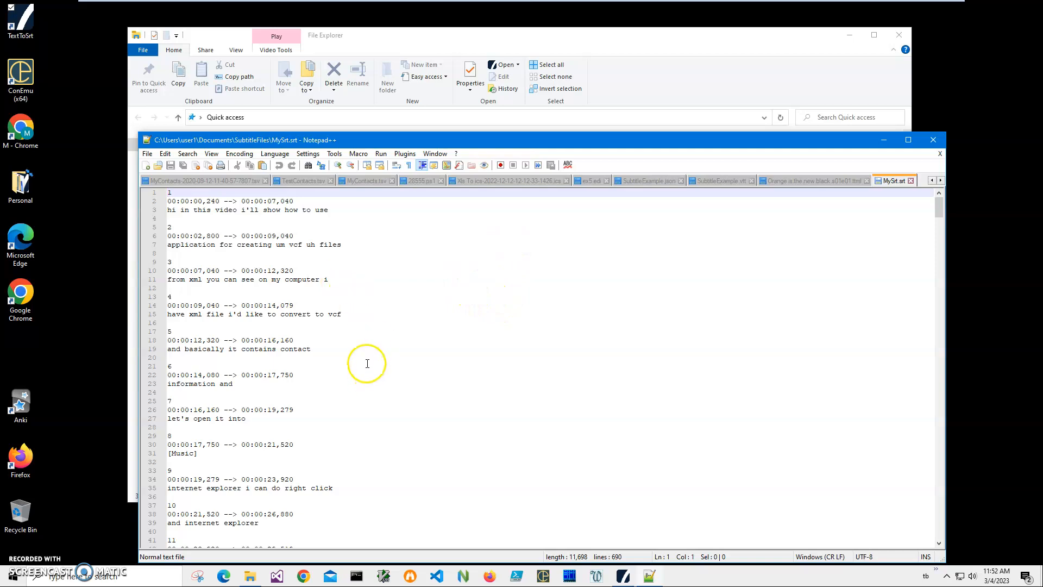
- Scroll through MySrt.srt's numbered blocks in Notepad++ and inspect entry 5's timing line
scroll(down, 3)
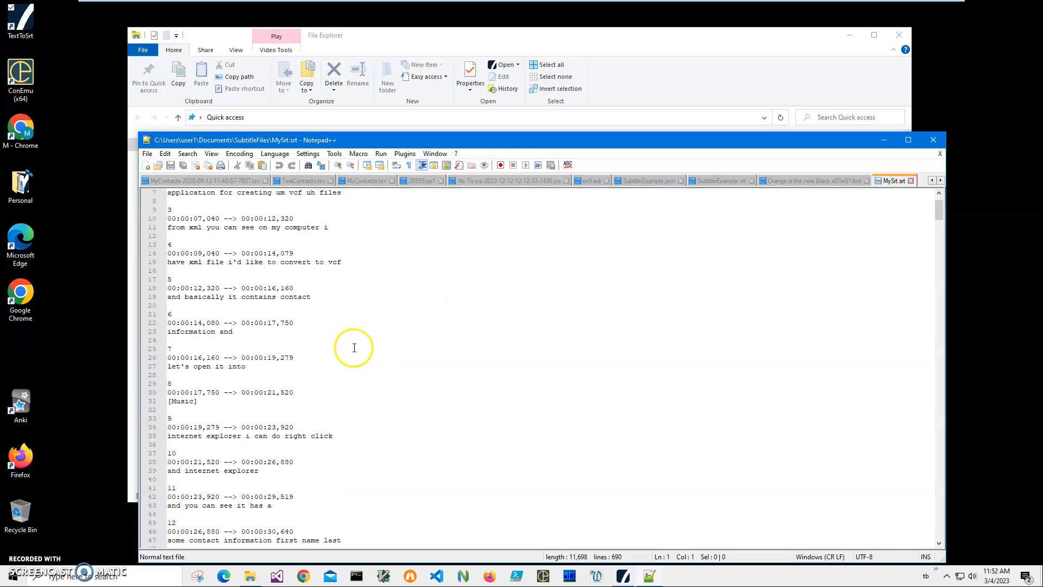
click(231, 261)
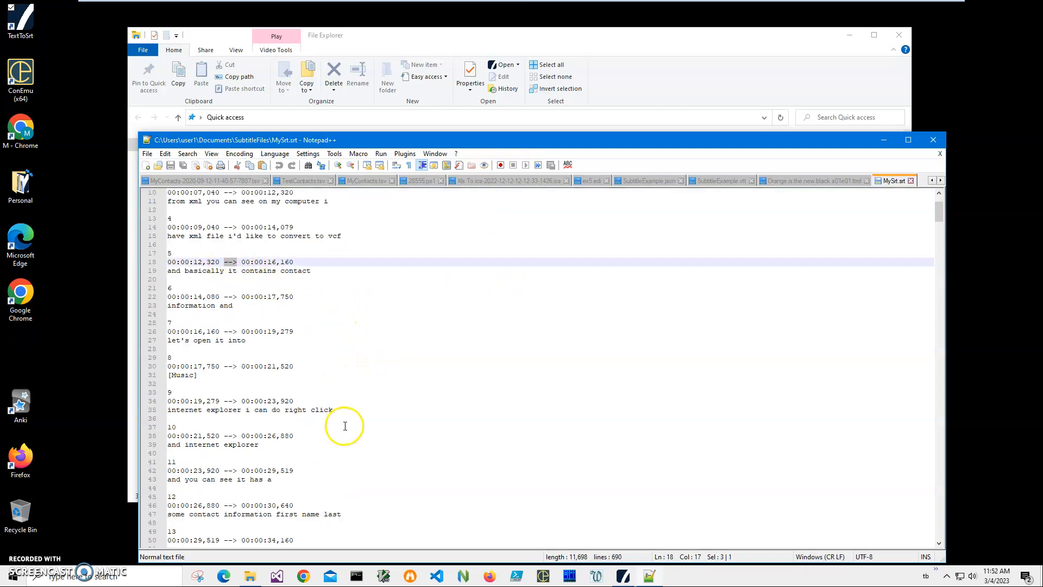
scroll(down, 3)
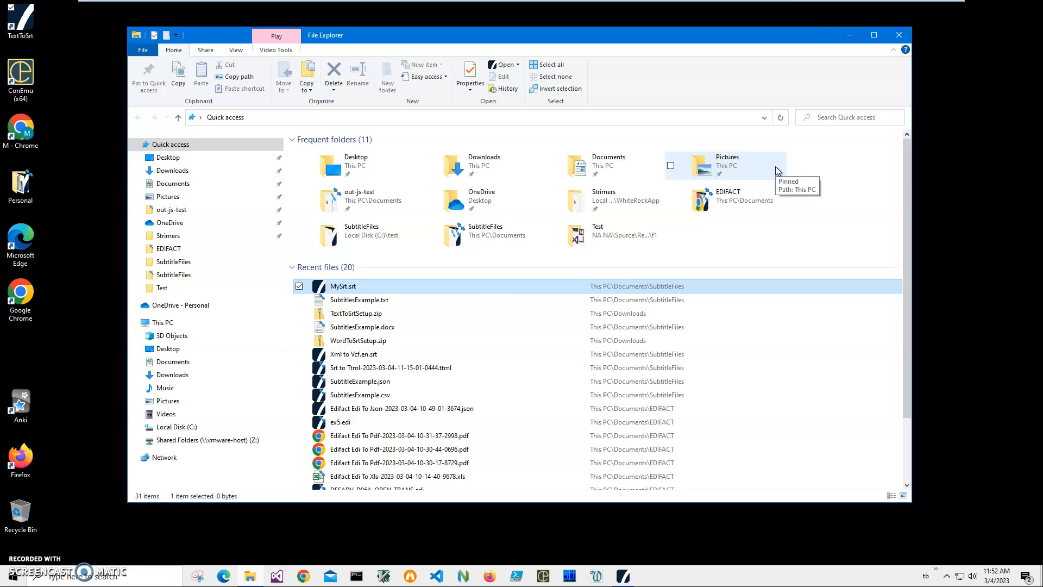
mouse_move(447, 165)
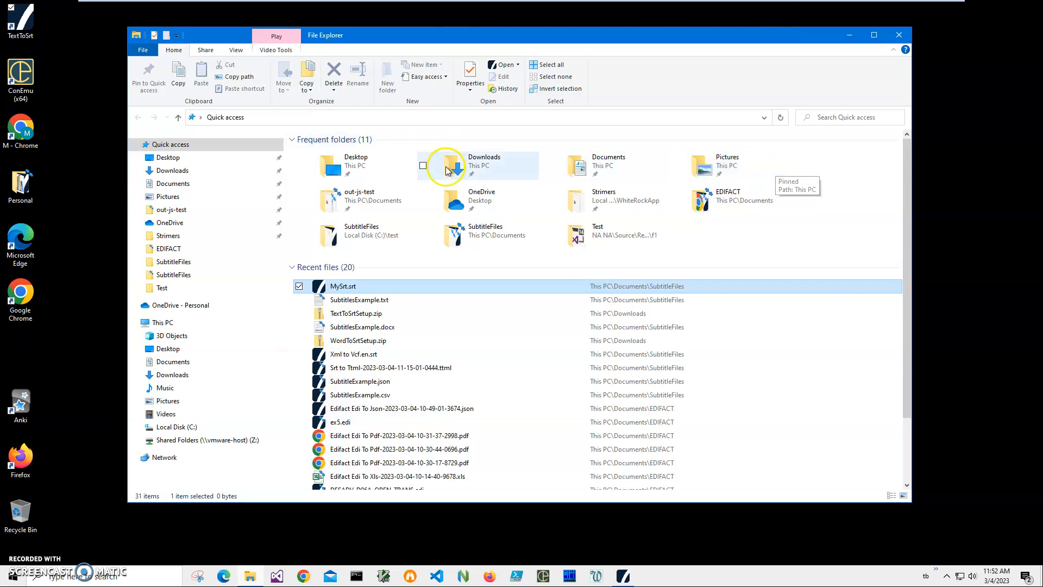